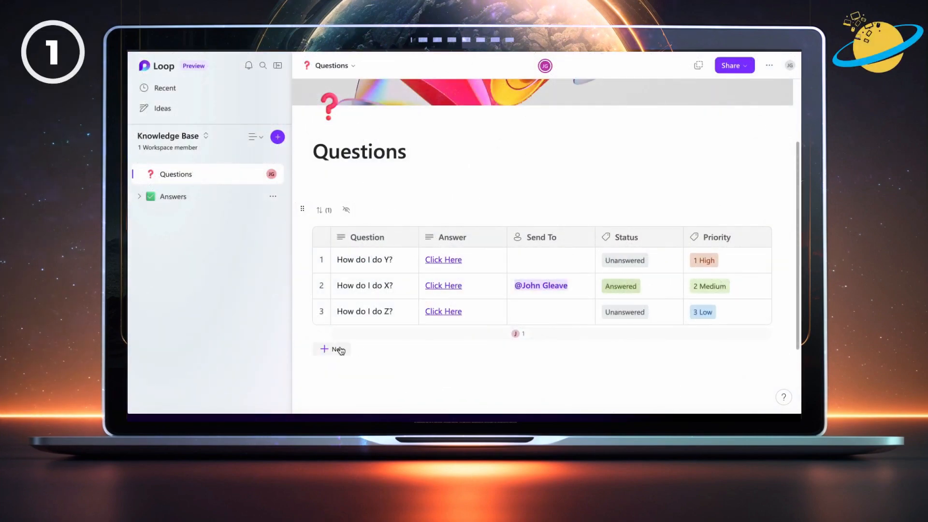
# - Add a 'My question is' row to the Questions table, then return to the Workspaces home
pyautogui.click(331, 349)
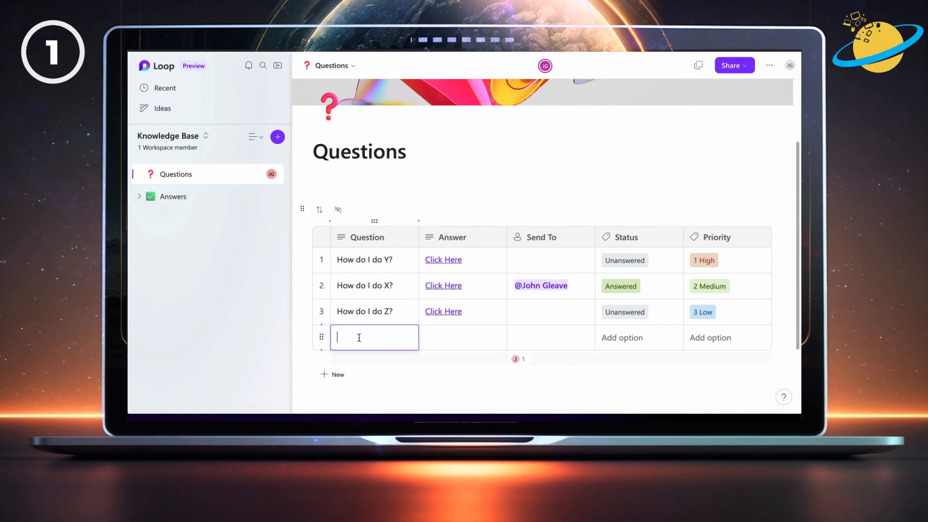
pyautogui.write('My question is')
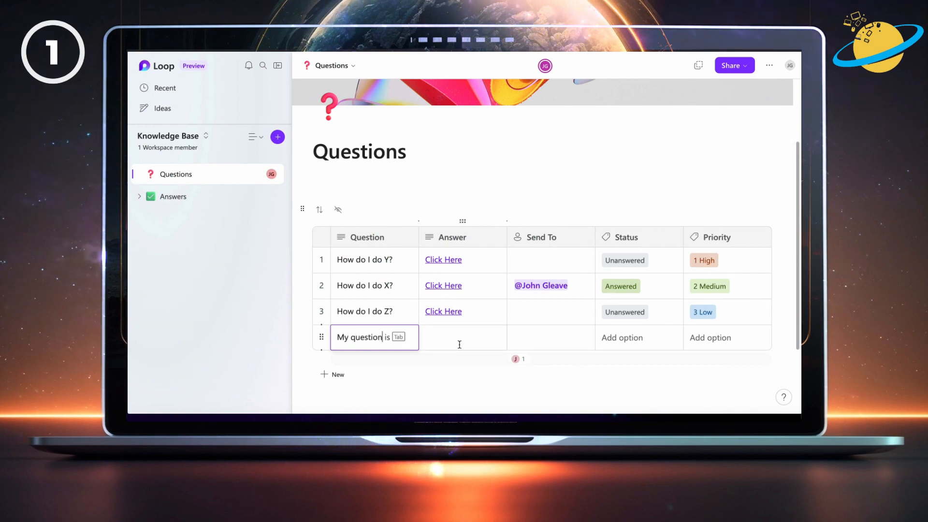
pyautogui.click(622, 338)
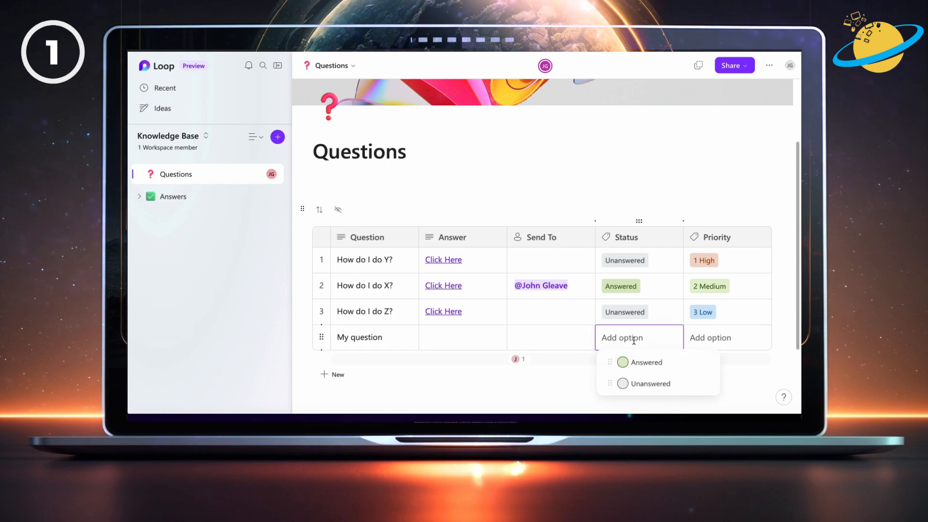
pyautogui.click(649, 383)
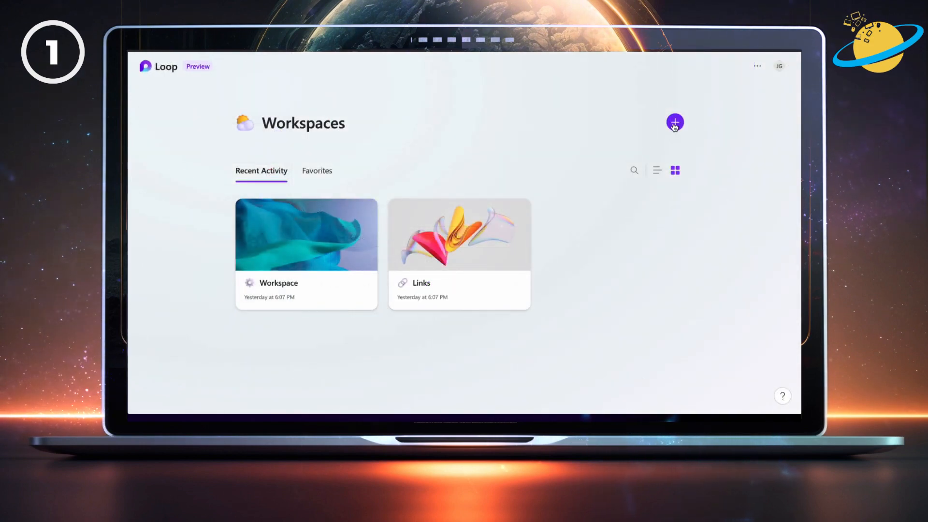
# - Start a new workspace titled 'Knowledge Base'
pyautogui.click(675, 122)
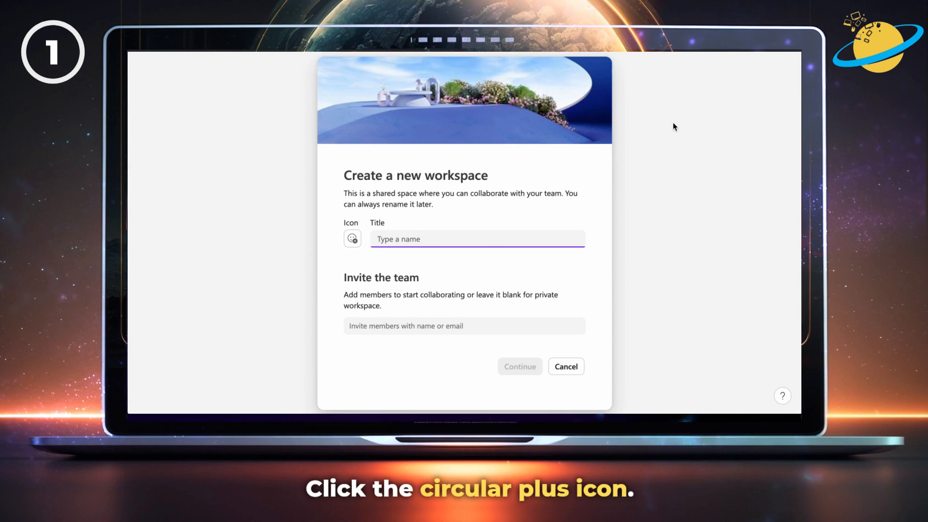
pyautogui.write('K')
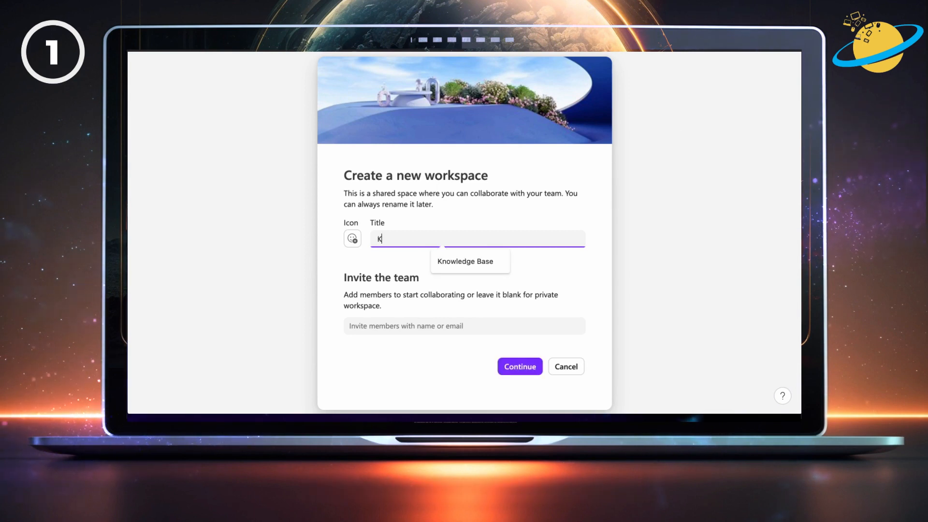
pyautogui.write('nowledge')
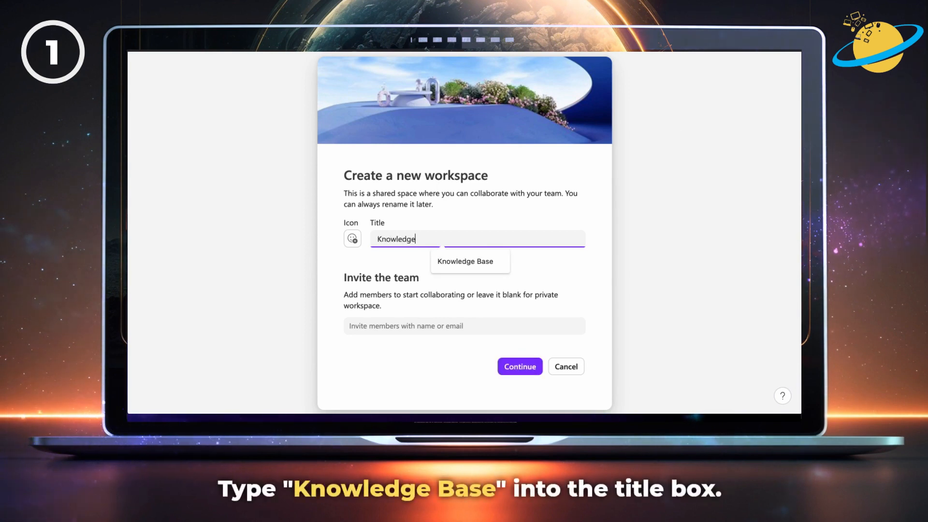
pyautogui.write('Base')
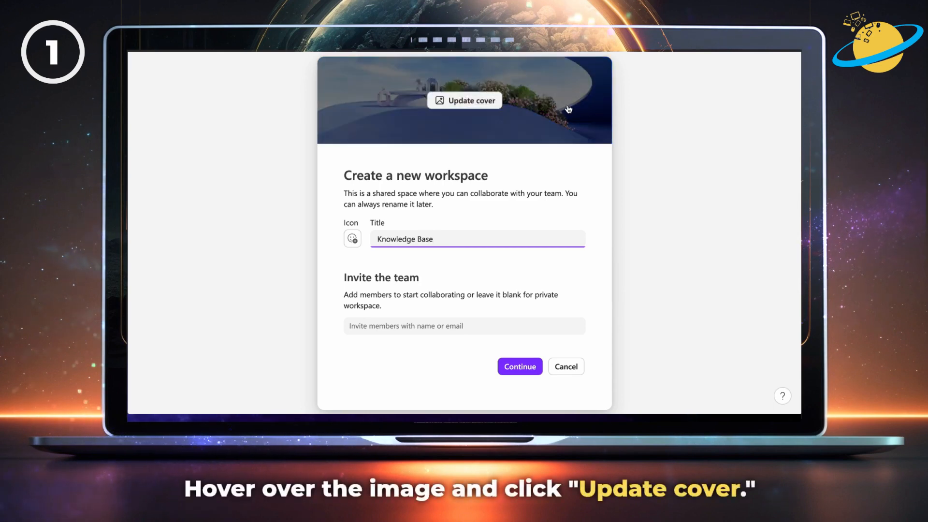
# - Apply the colourful speech-bubble Workflow cover image to the workspace
pyautogui.click(463, 100)
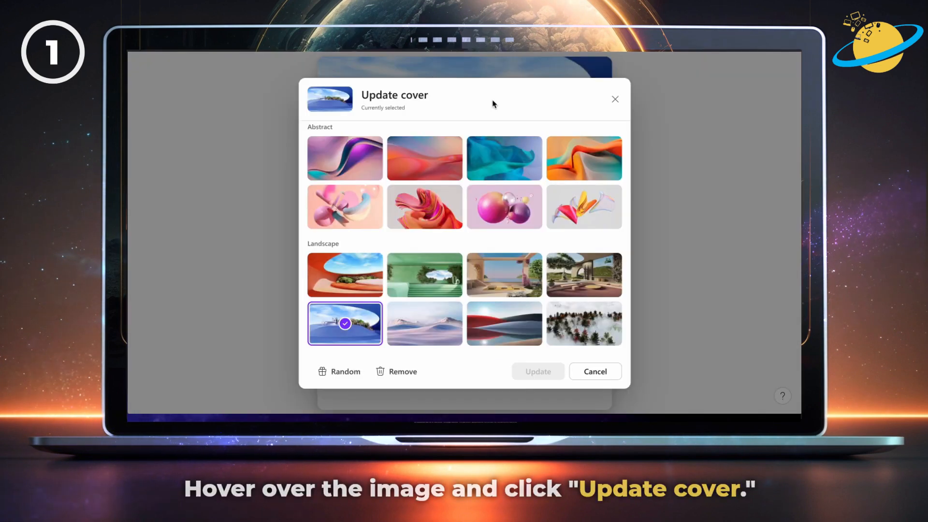
pyautogui.scroll(-3)
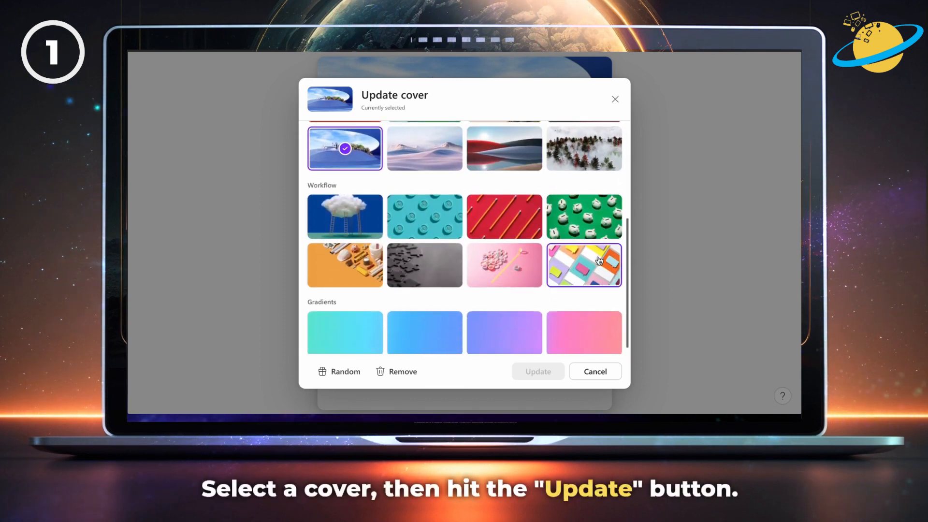
pyautogui.click(583, 266)
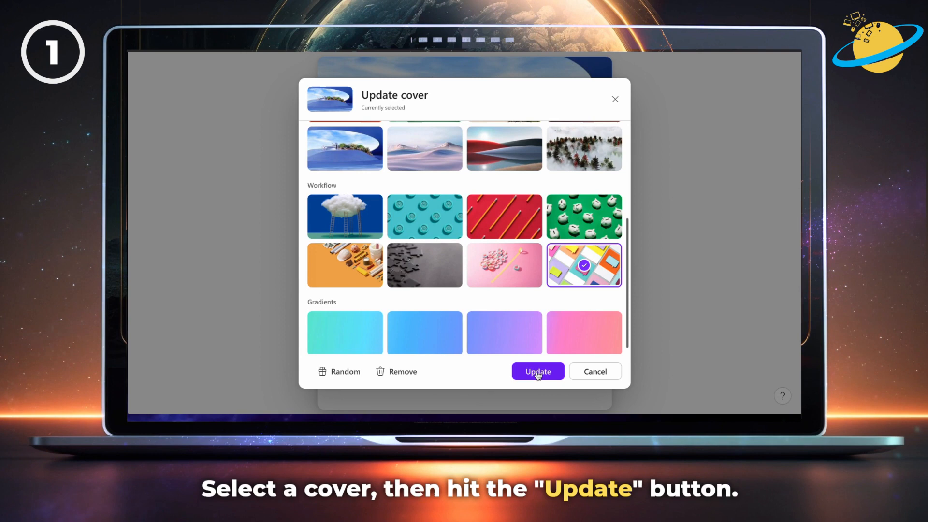
pyautogui.click(537, 371)
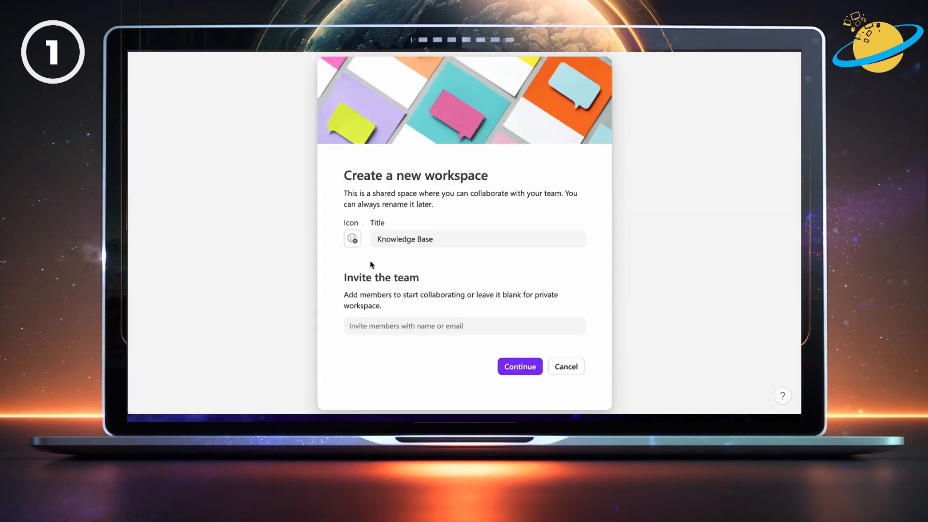
# - Give Knowledge Base a globe icon, continue past inviting members, and create it
pyautogui.click(351, 238)
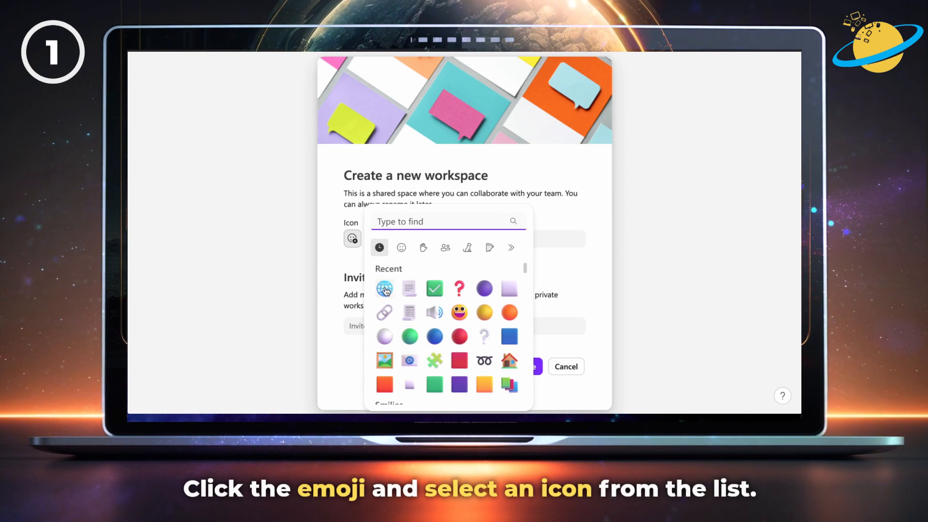
pyautogui.click(385, 288)
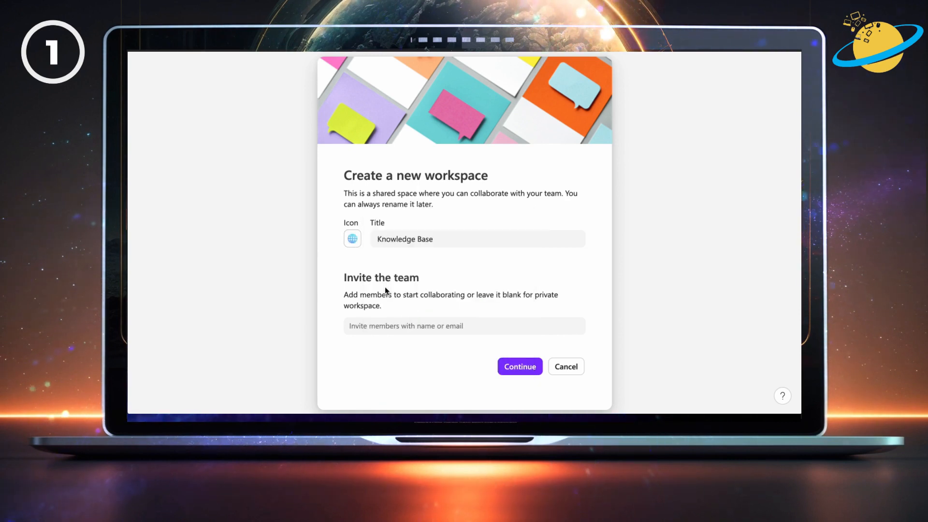
pyautogui.click(464, 326)
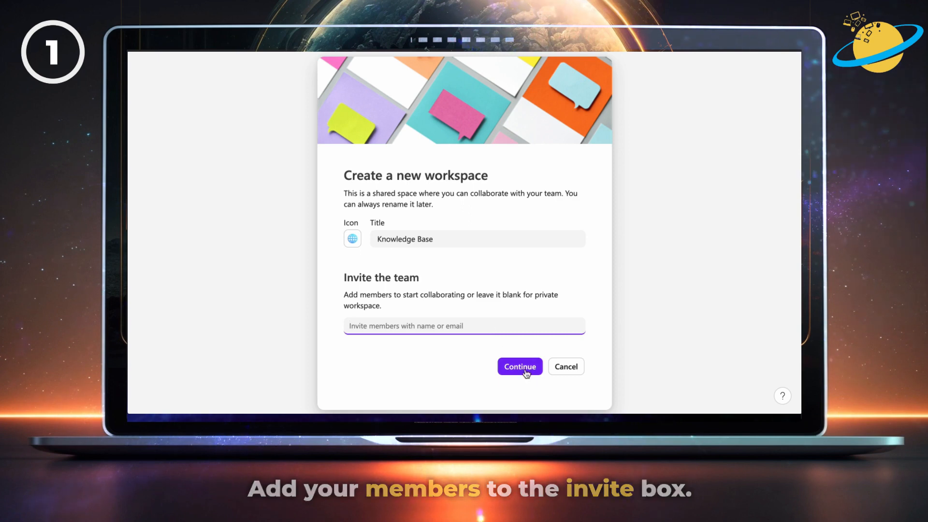
pyautogui.click(518, 366)
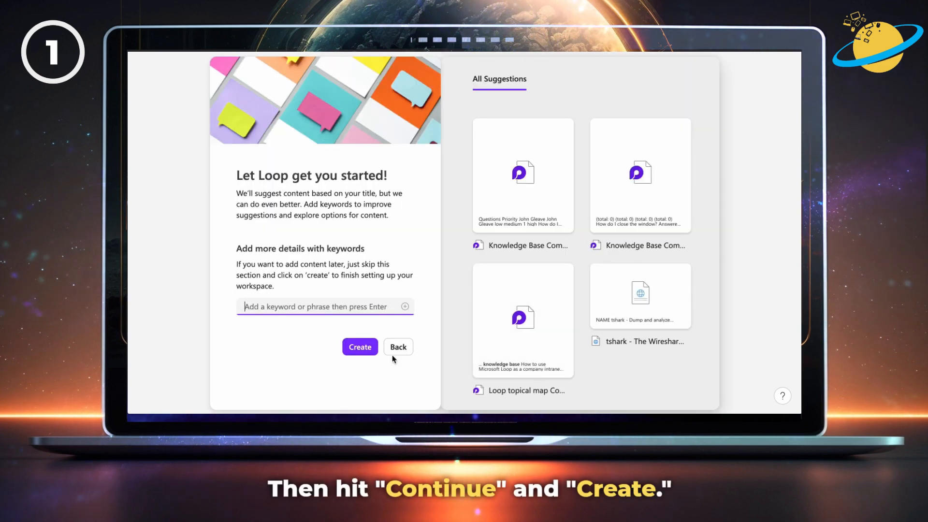
pyautogui.click(359, 347)
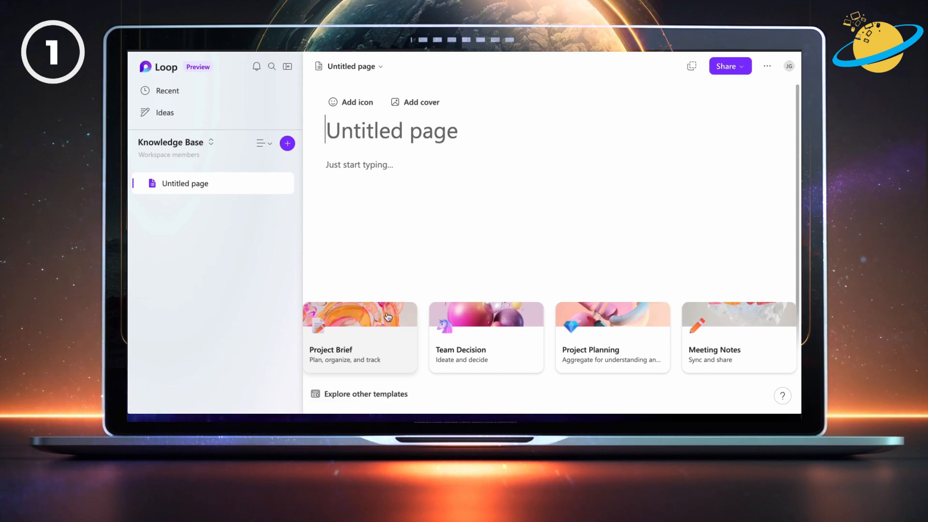
# - Title the first page 'Questions' and give it a ❓ icon
pyautogui.write('Questi')
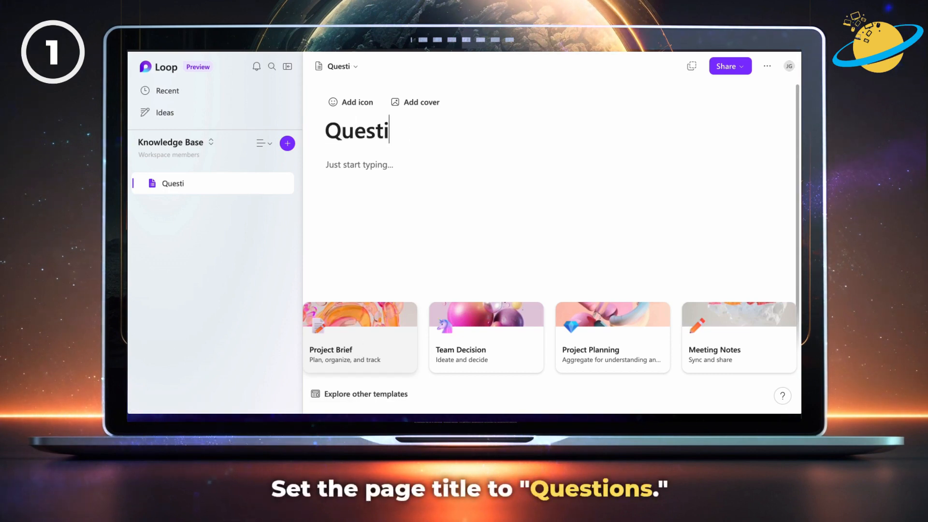
pyautogui.write('ons')
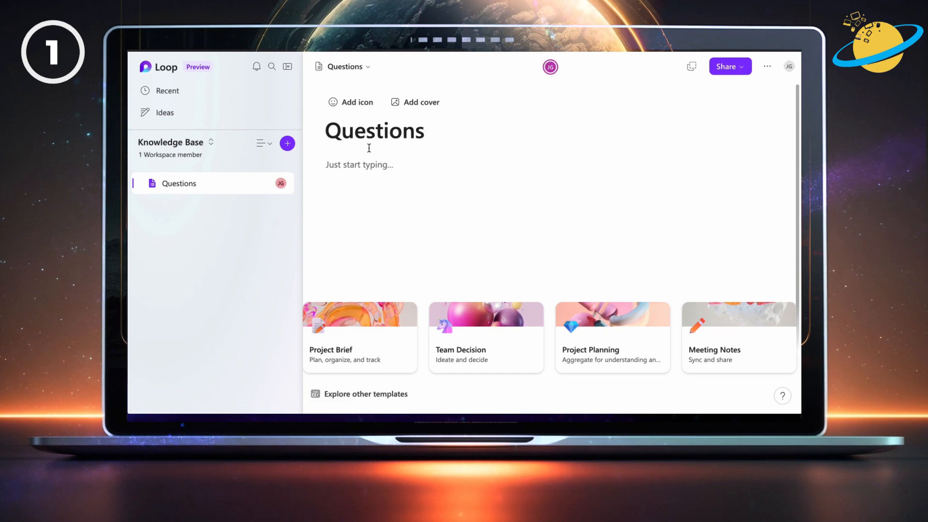
pyautogui.click(350, 102)
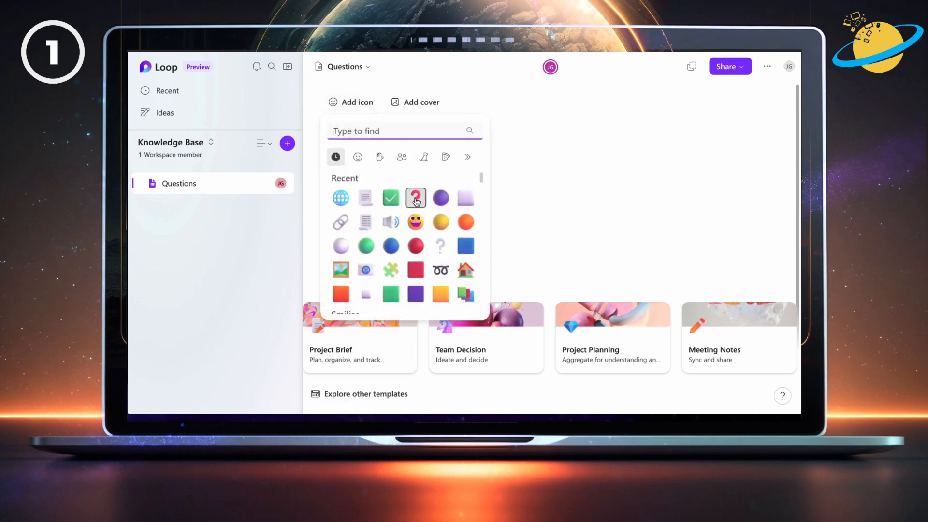
pyautogui.click(414, 198)
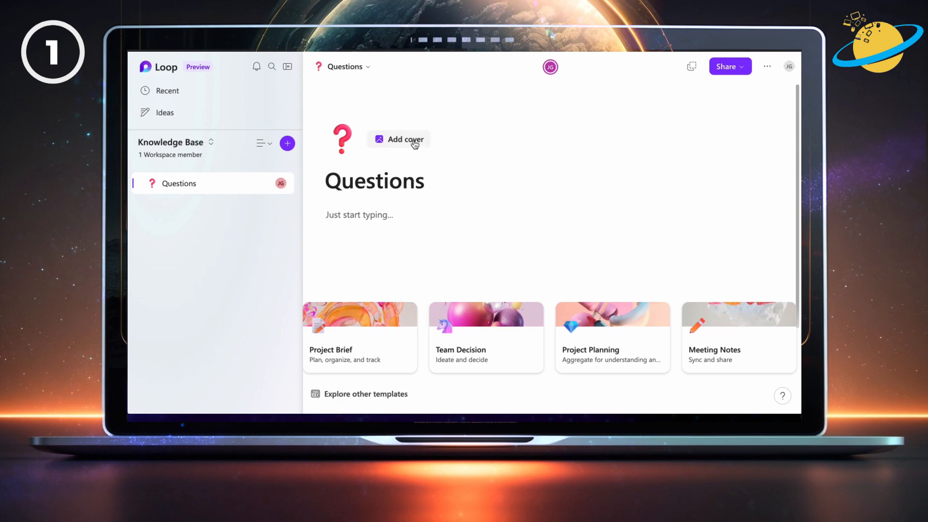
# - Add an abstract ribbon cover image to the Questions page
pyautogui.click(399, 139)
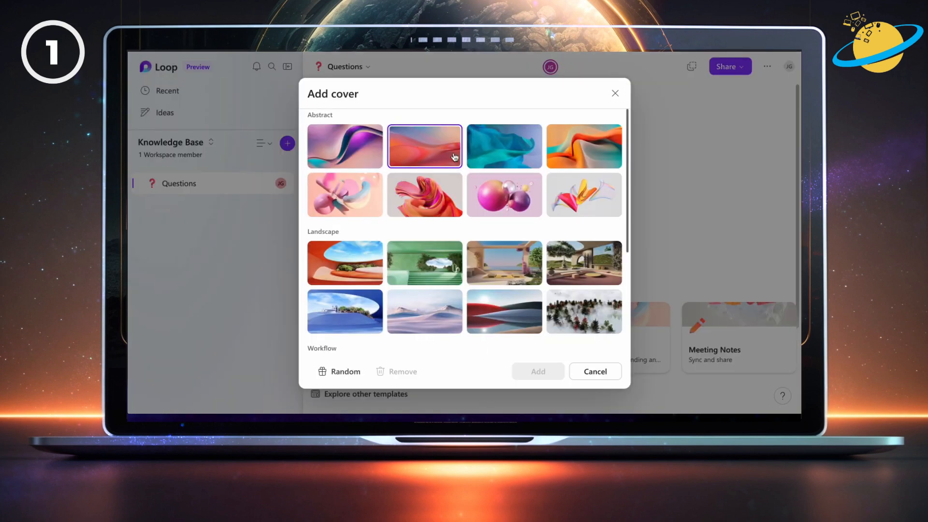
pyautogui.click(583, 195)
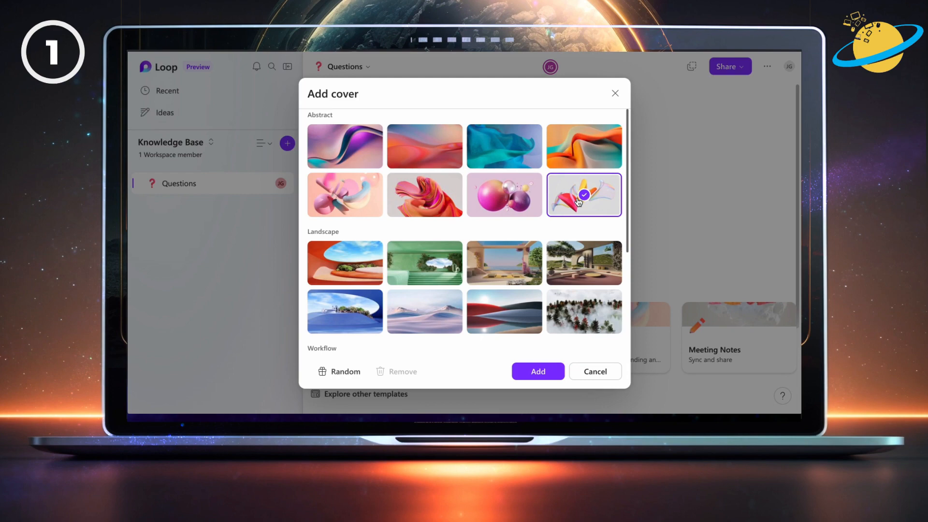
pyautogui.click(537, 371)
pyautogui.write('/')
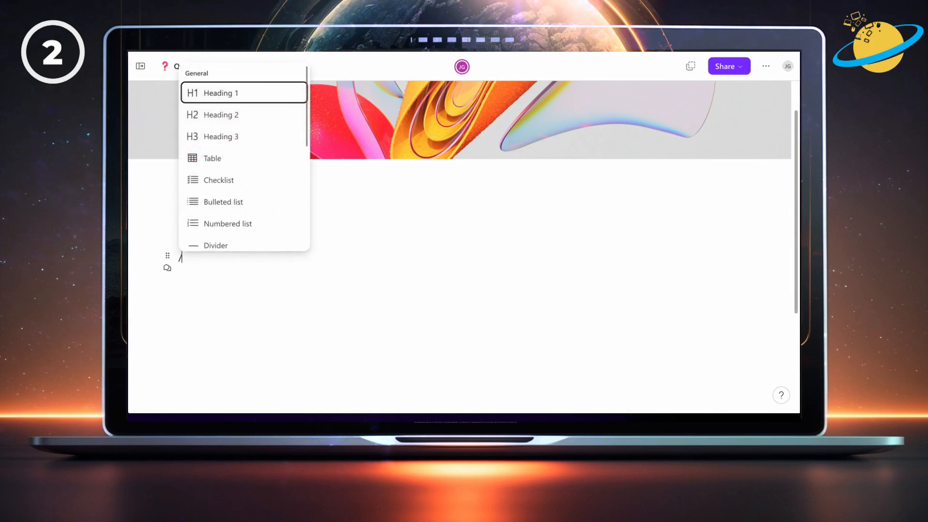
# - Insert a table via /table and add columns until it has five
pyautogui.write('tab')
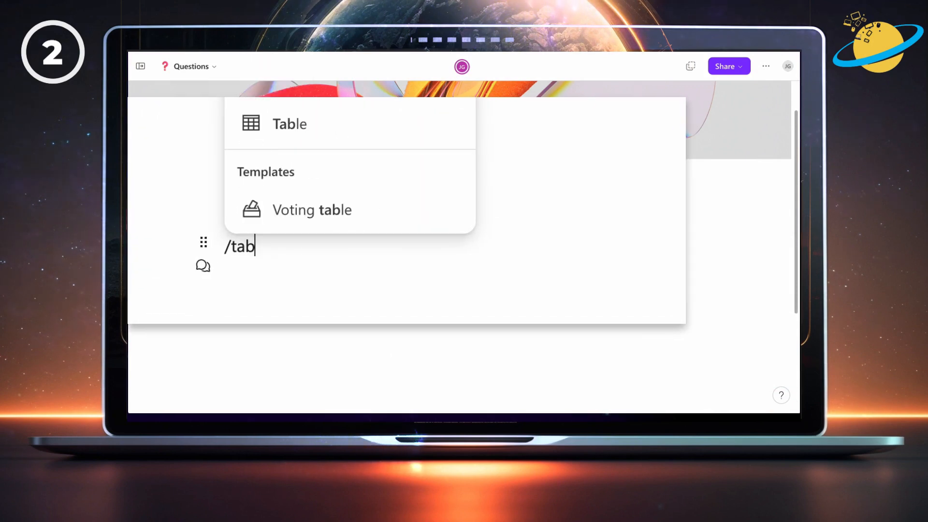
pyautogui.write('le')
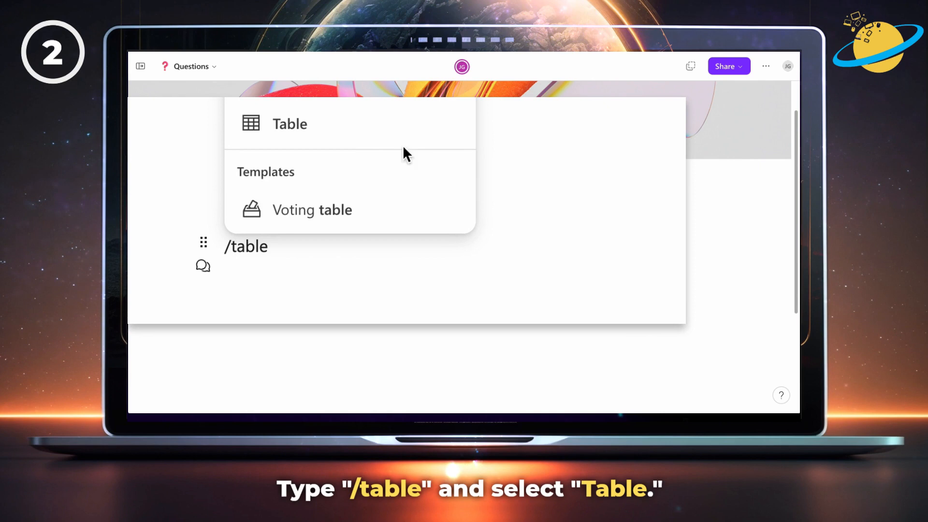
pyautogui.click(290, 123)
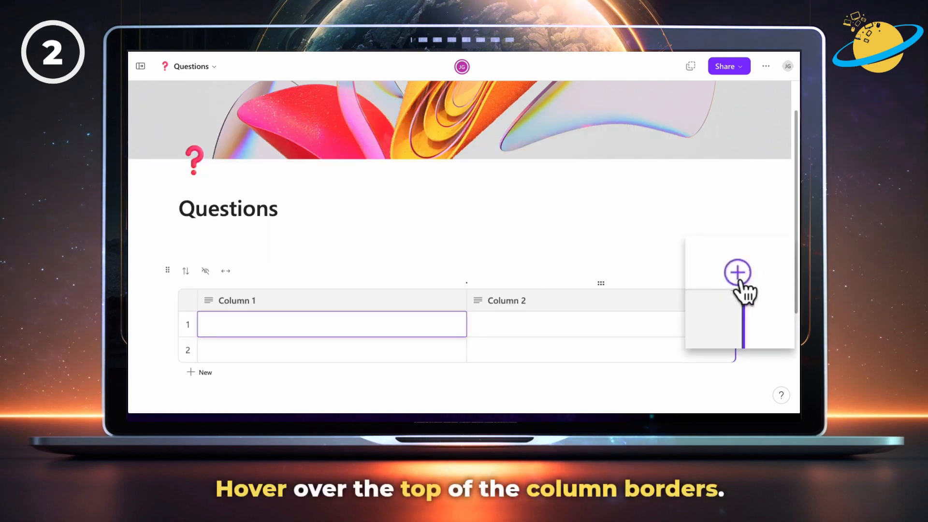
pyautogui.click(738, 272)
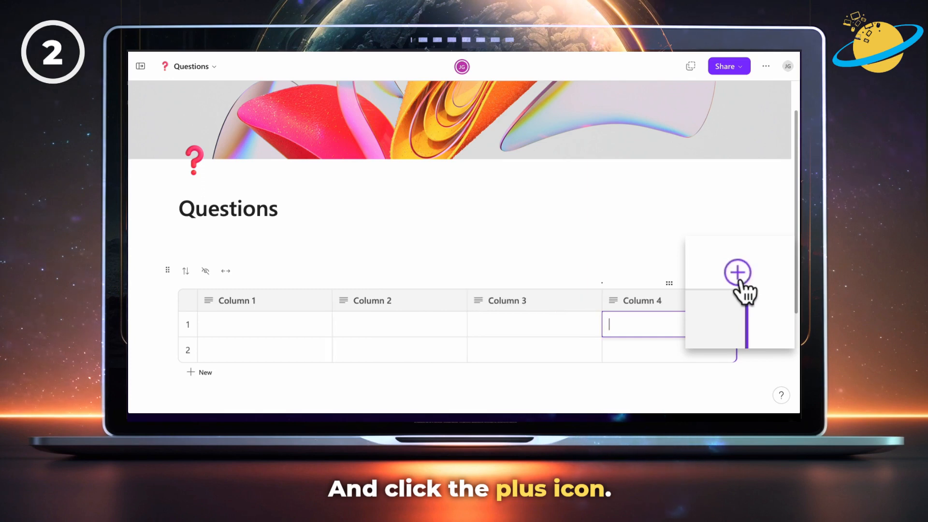
pyautogui.click(738, 272)
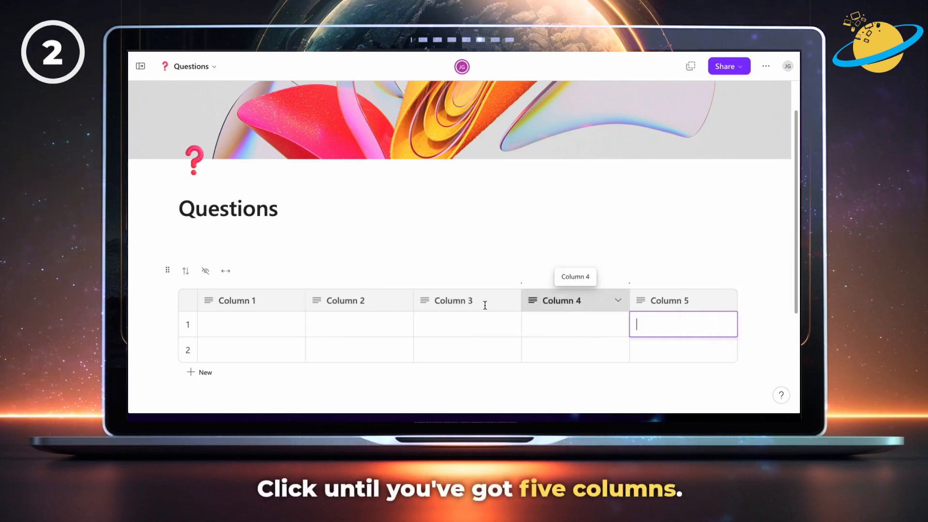
# - Head the table columns Question, Answer, Send To, Status and Priority
pyautogui.doubleClick(236, 300)
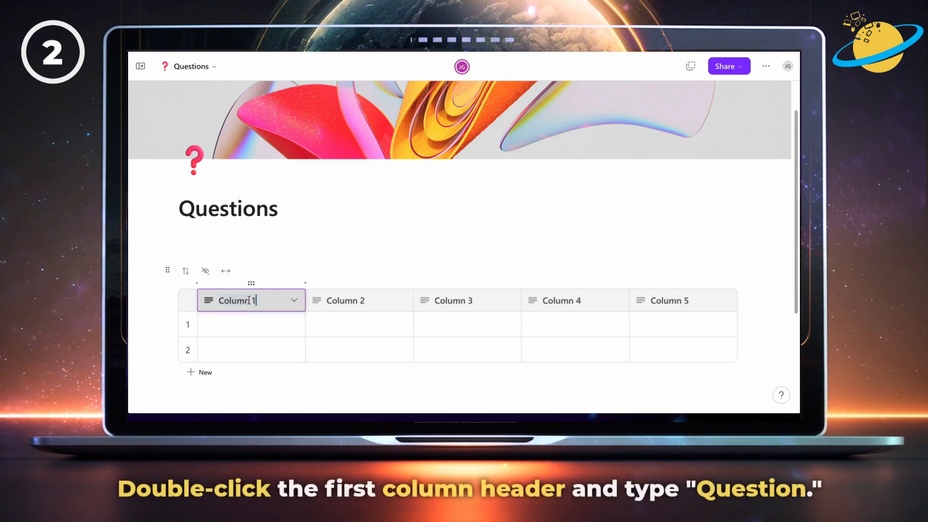
pyautogui.write('Question')
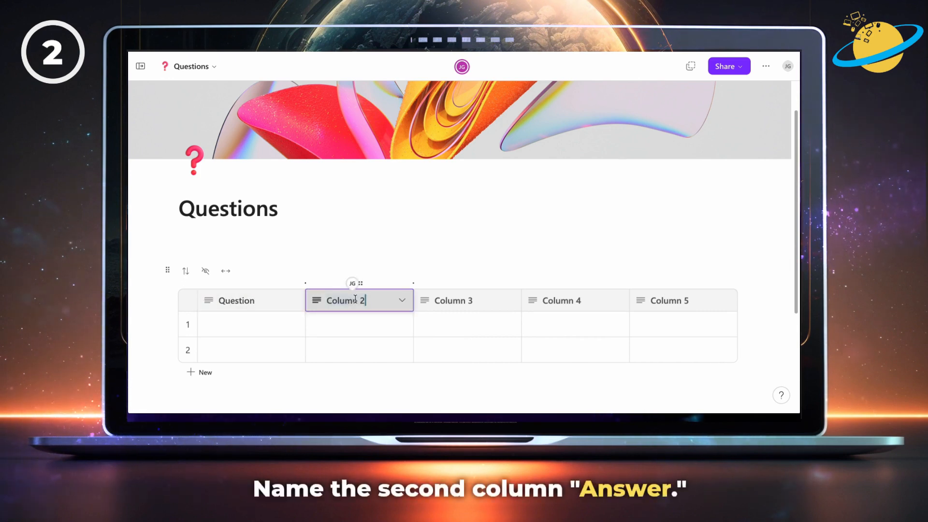
pyautogui.write('Answer')
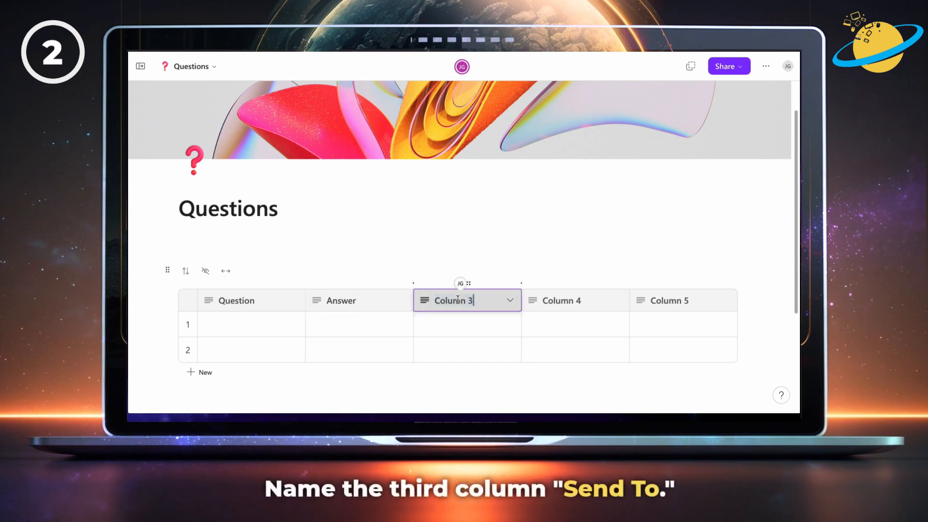
pyautogui.write('Send')
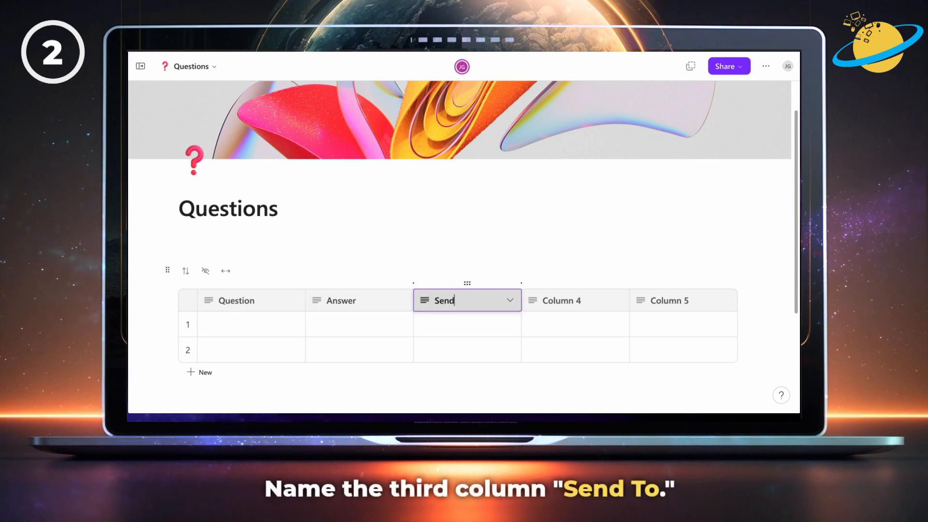
pyautogui.write('To')
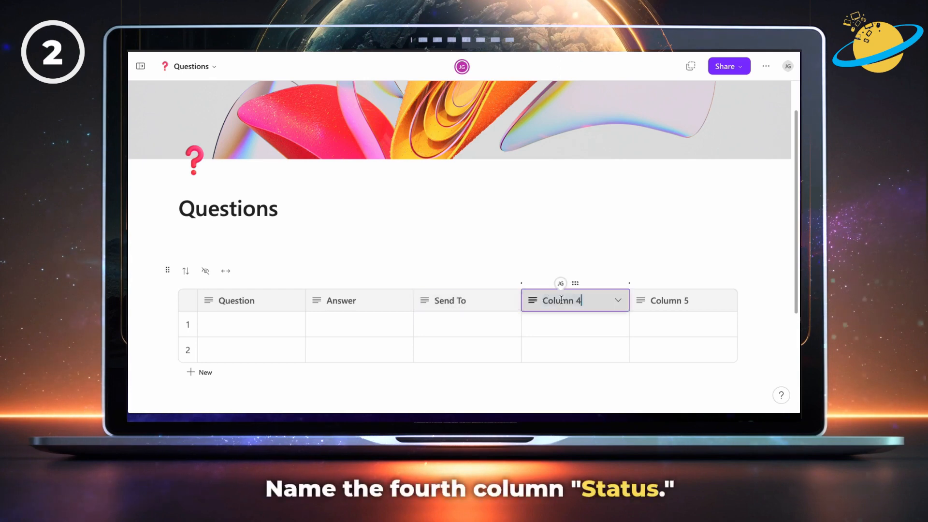
pyautogui.write('Status')
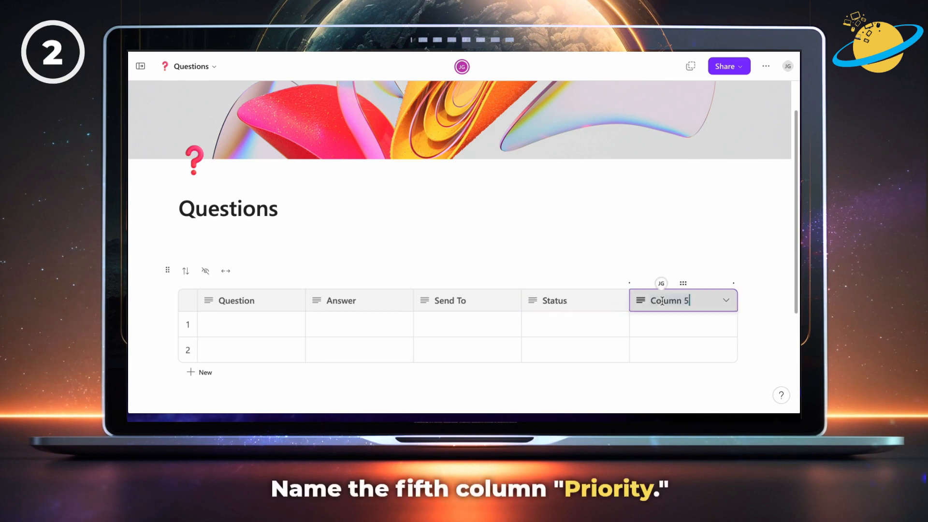
pyautogui.write('P')
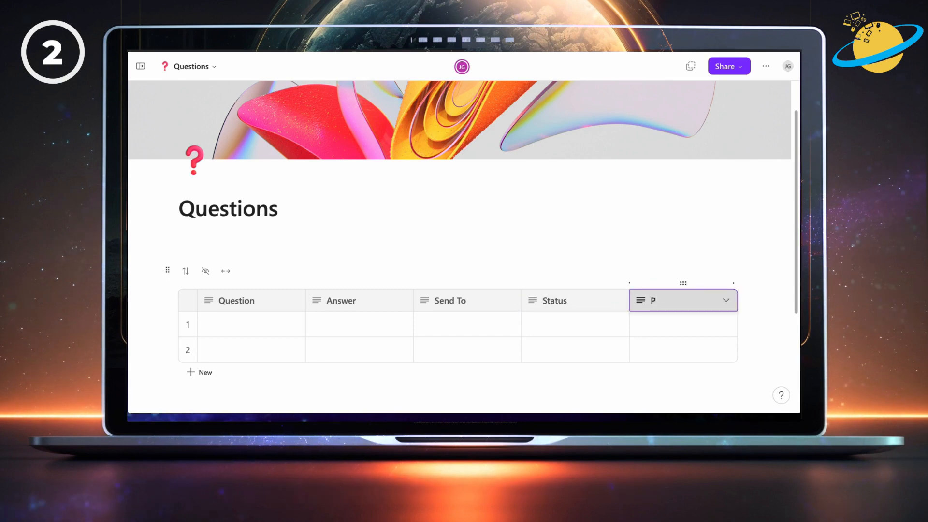
pyautogui.write('riority')
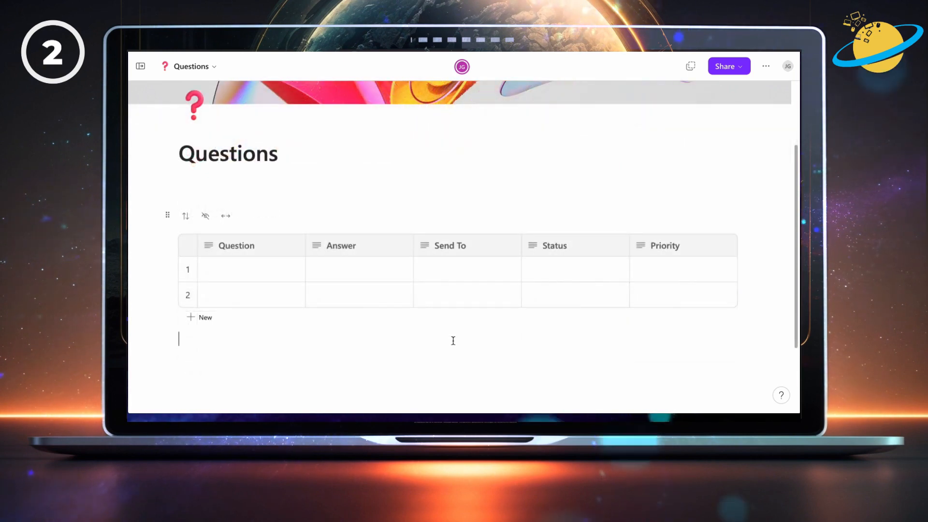
pyautogui.moveTo(467, 245)
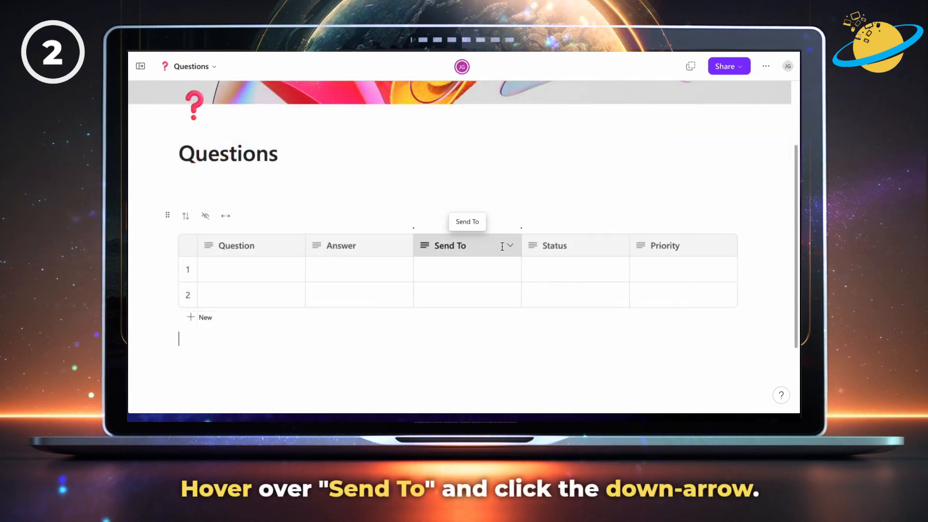
# - Change the Send To column type to Person
pyautogui.click(507, 246)
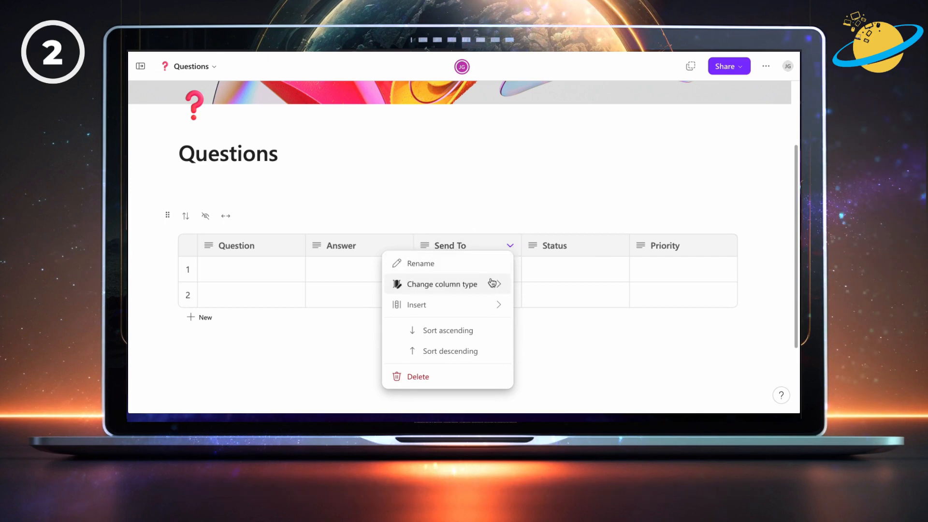
pyautogui.click(441, 284)
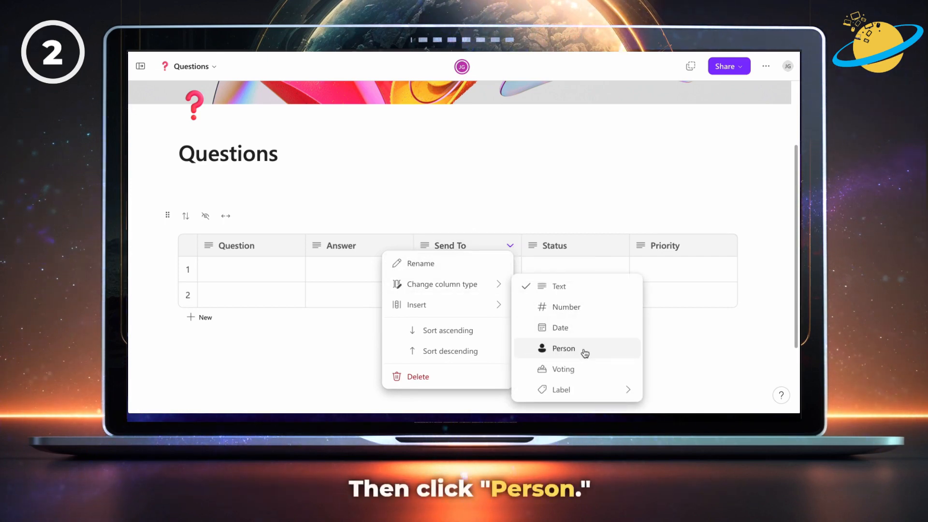
pyautogui.click(563, 347)
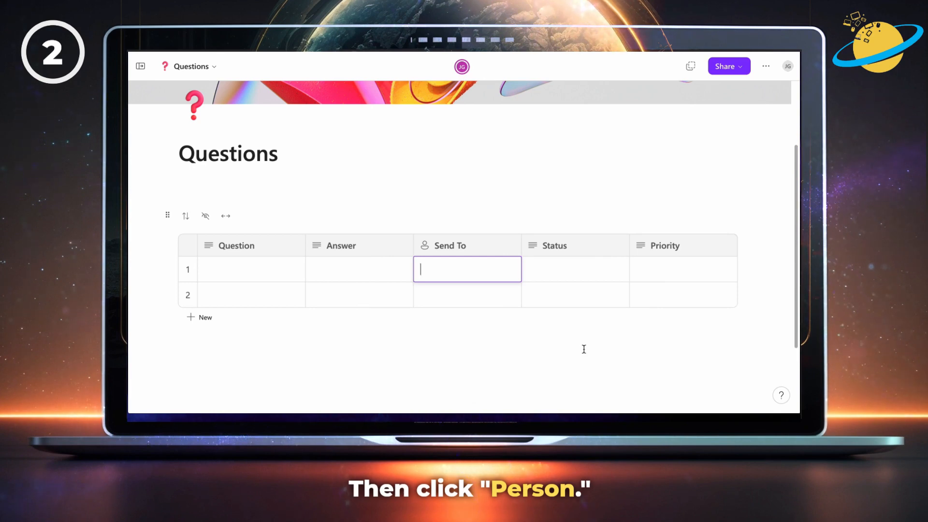
pyautogui.moveTo(582, 251)
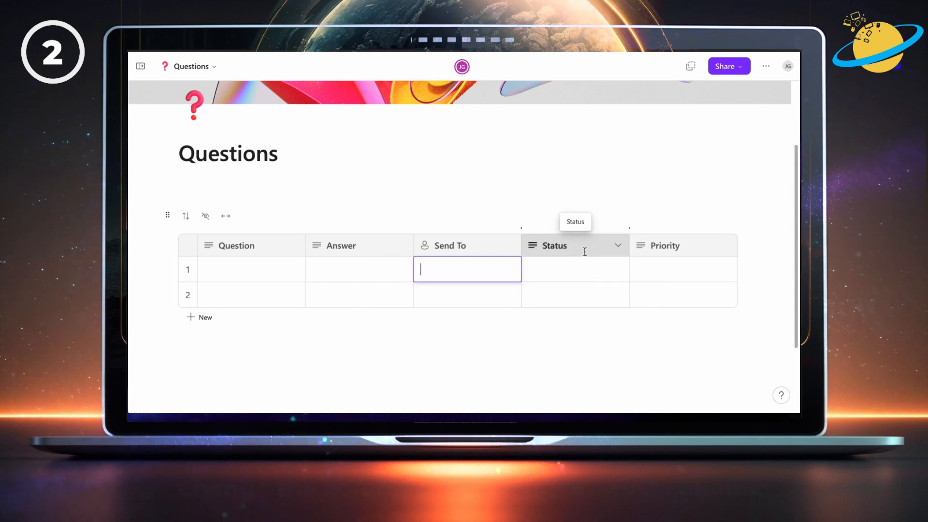
# - Make Status a Label column with a new 'Status' group: Answered and Unanswered
pyautogui.click(618, 246)
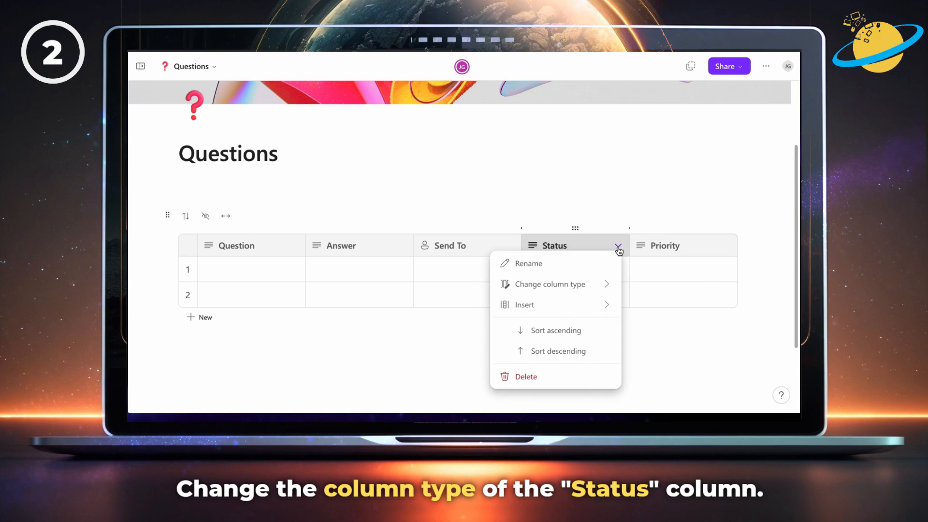
pyautogui.click(549, 284)
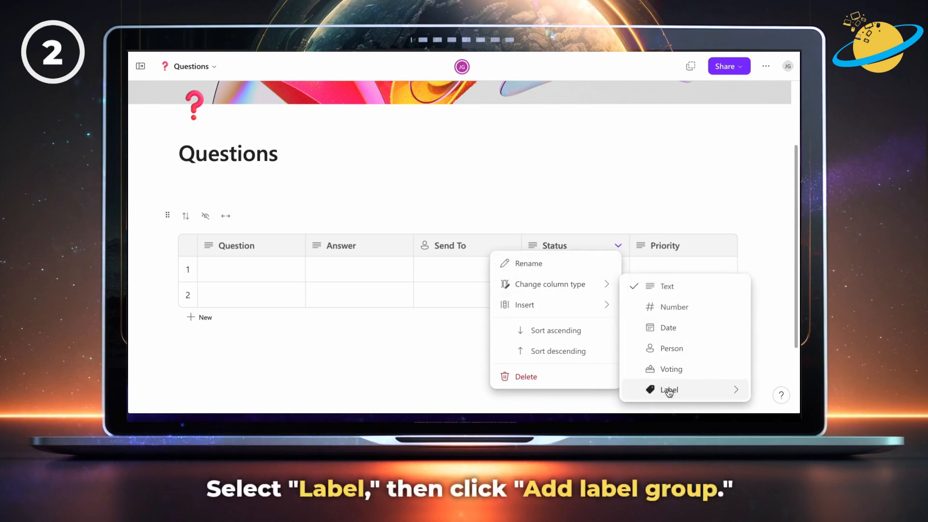
pyautogui.click(668, 389)
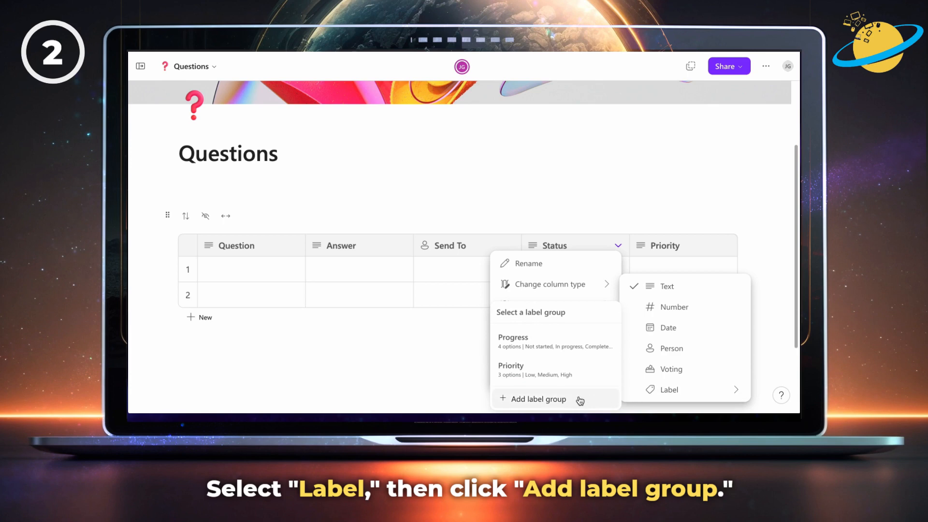
pyautogui.click(538, 398)
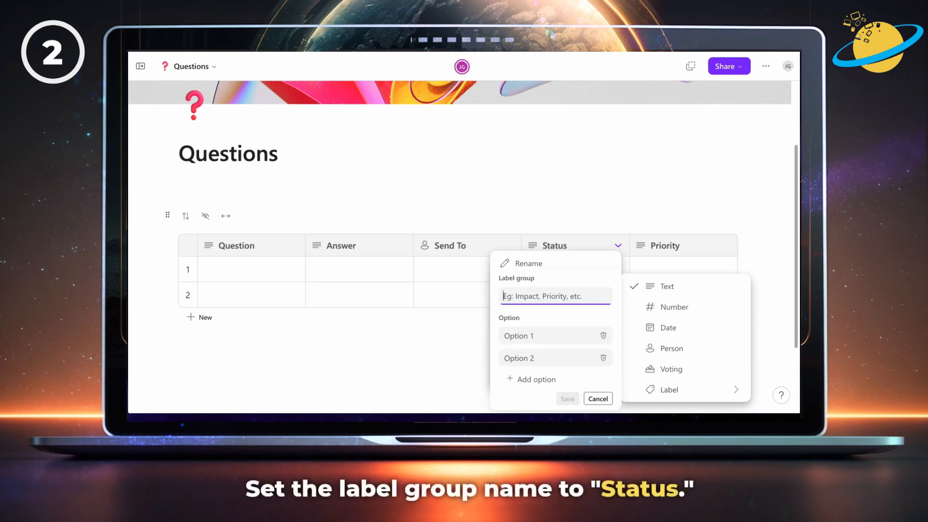
pyautogui.write('Status')
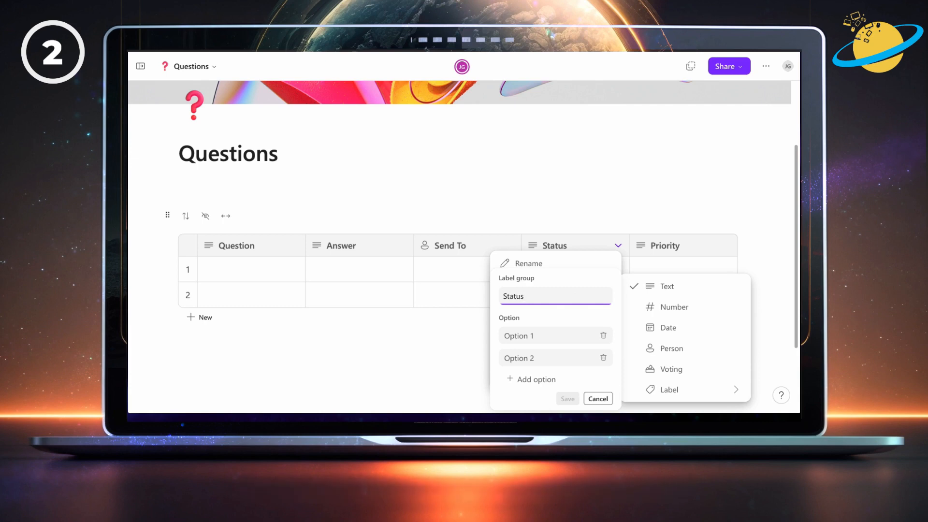
pyautogui.click(536, 335)
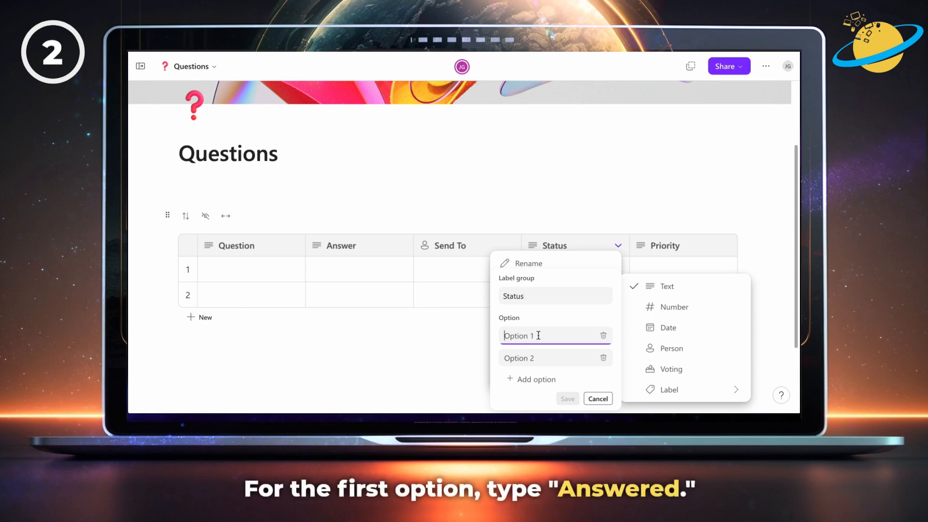
pyautogui.write('Answered')
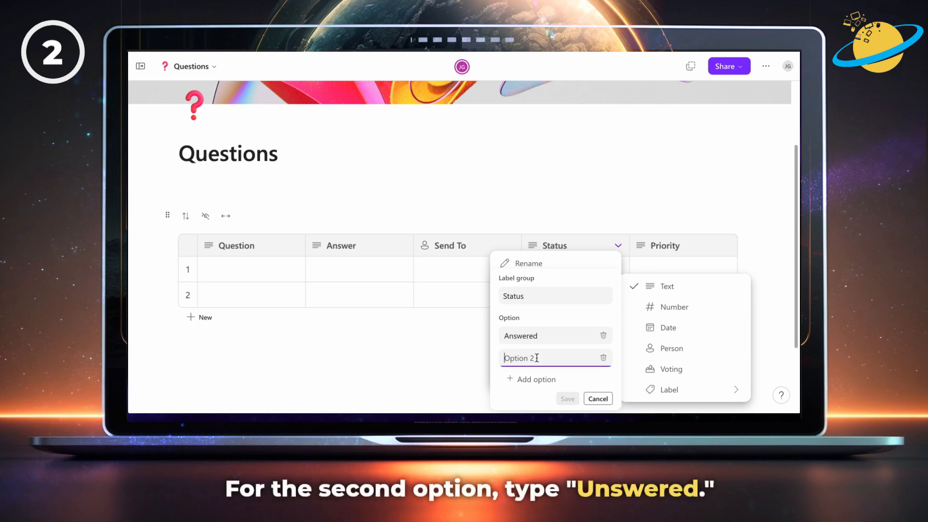
pyautogui.write('Unanswered')
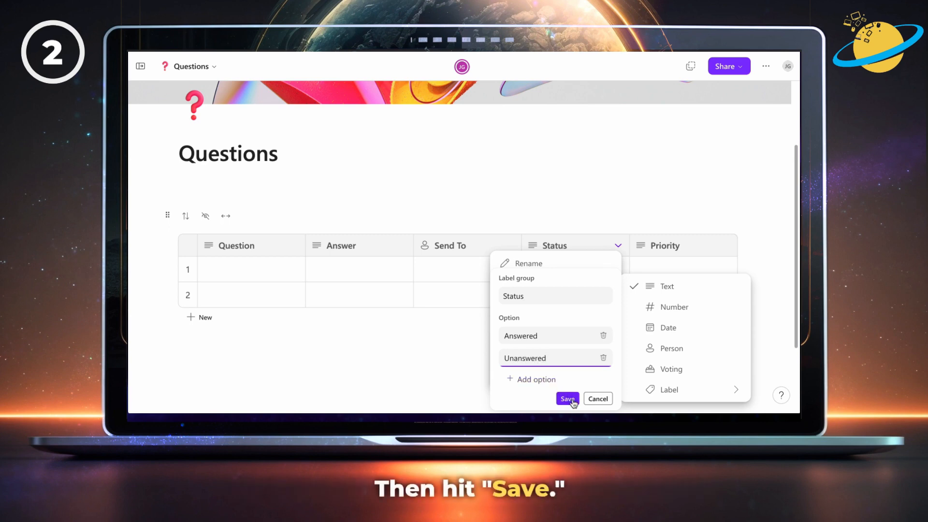
pyautogui.click(566, 398)
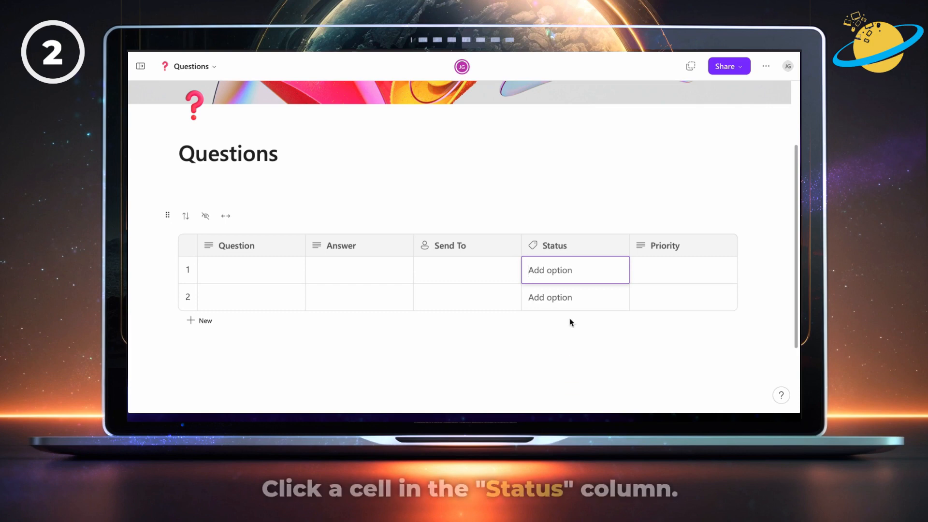
# - Colour the Answered label green and give Unanswered a different colour swatch
pyautogui.click(574, 270)
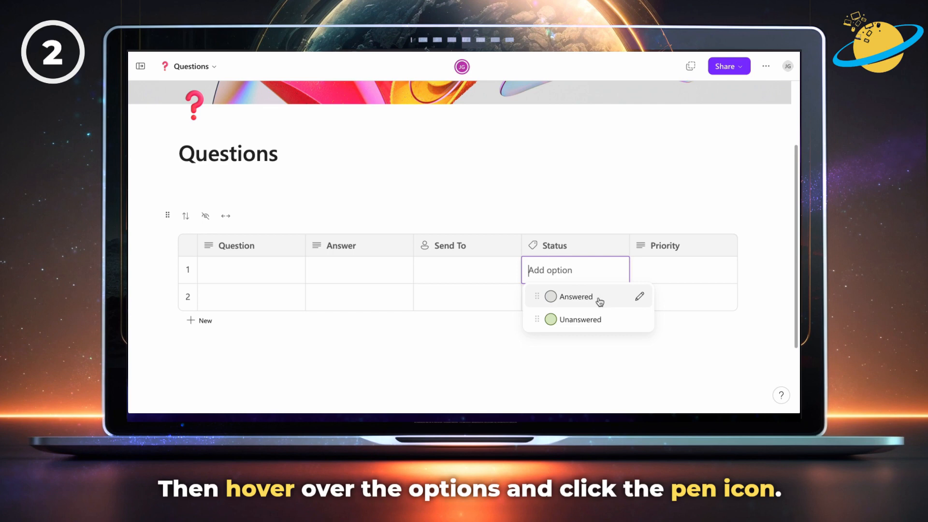
pyautogui.click(638, 296)
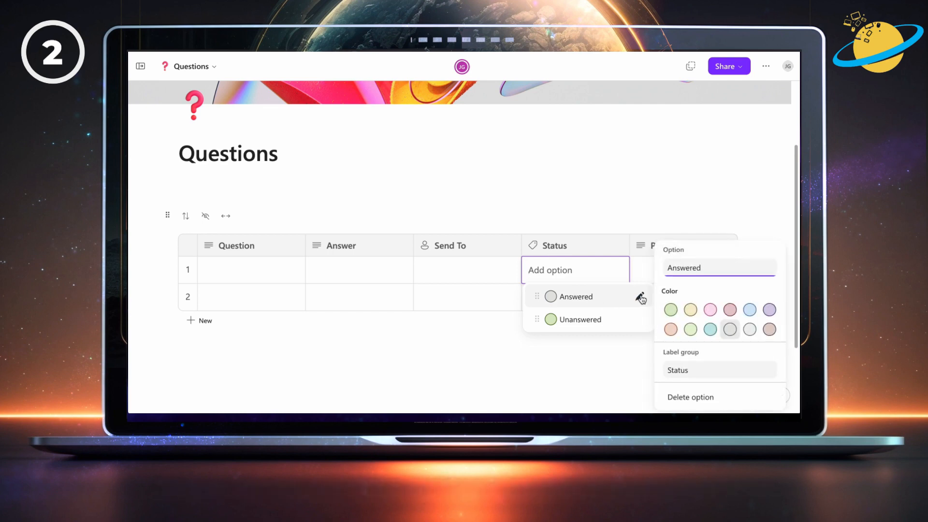
pyautogui.click(670, 309)
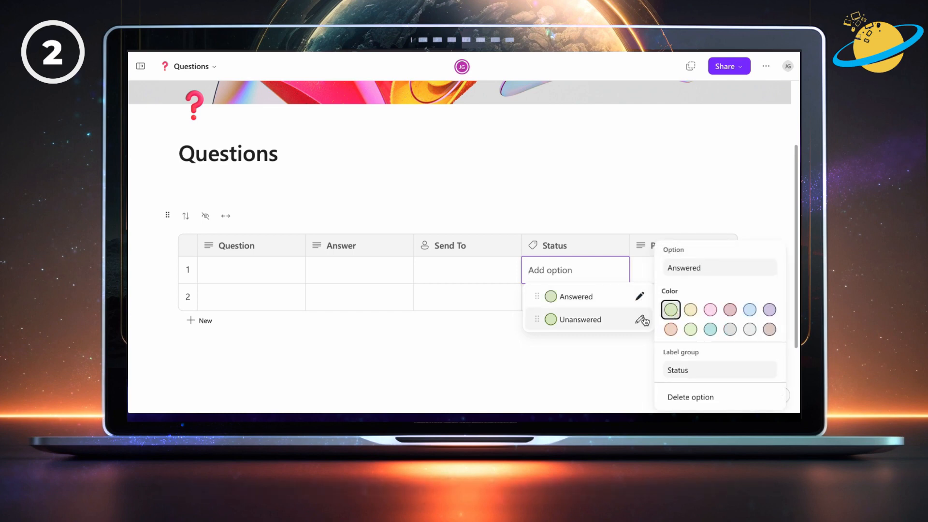
pyautogui.click(640, 319)
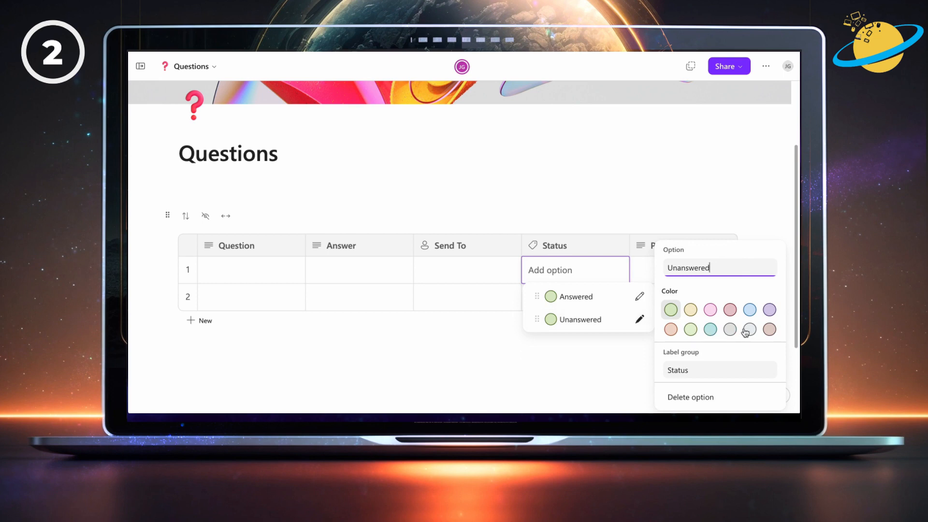
pyautogui.click(749, 330)
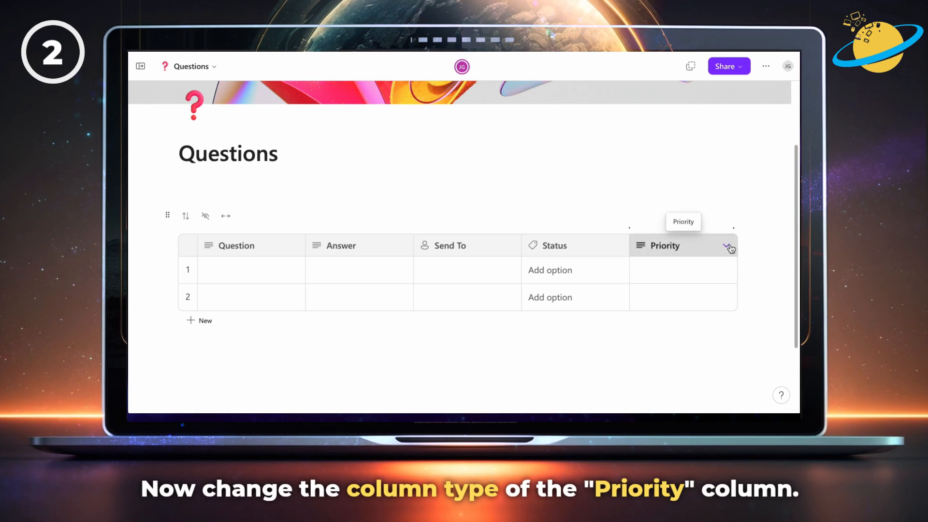
# - Change the Priority column to a Label column using the existing Priority group
pyautogui.click(729, 246)
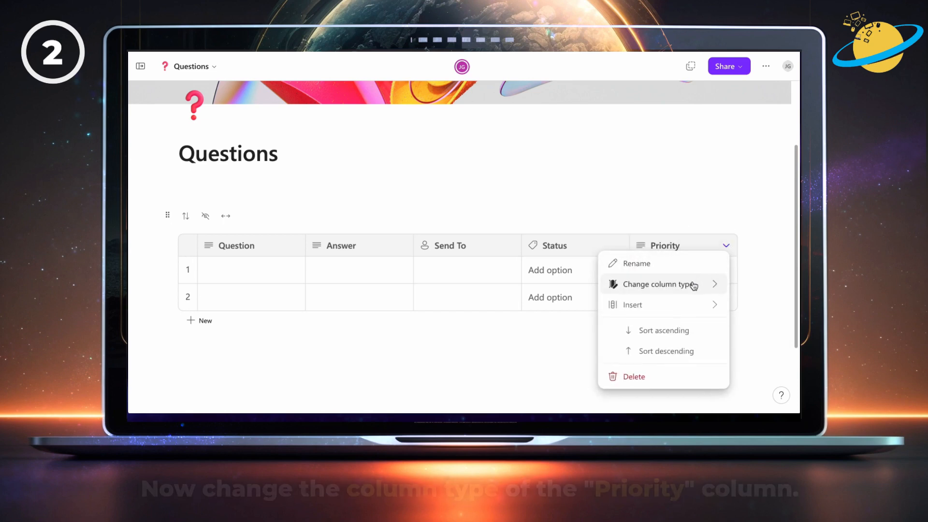
pyautogui.click(657, 284)
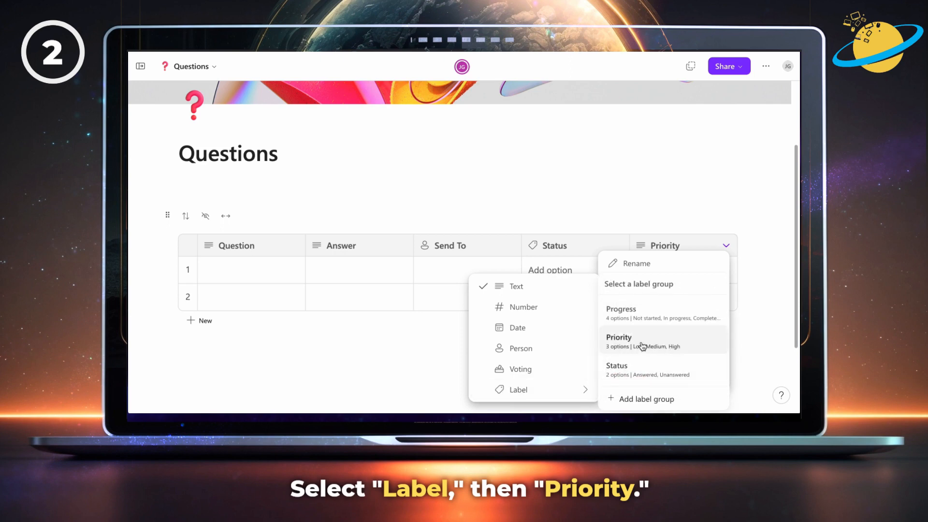
pyautogui.click(619, 341)
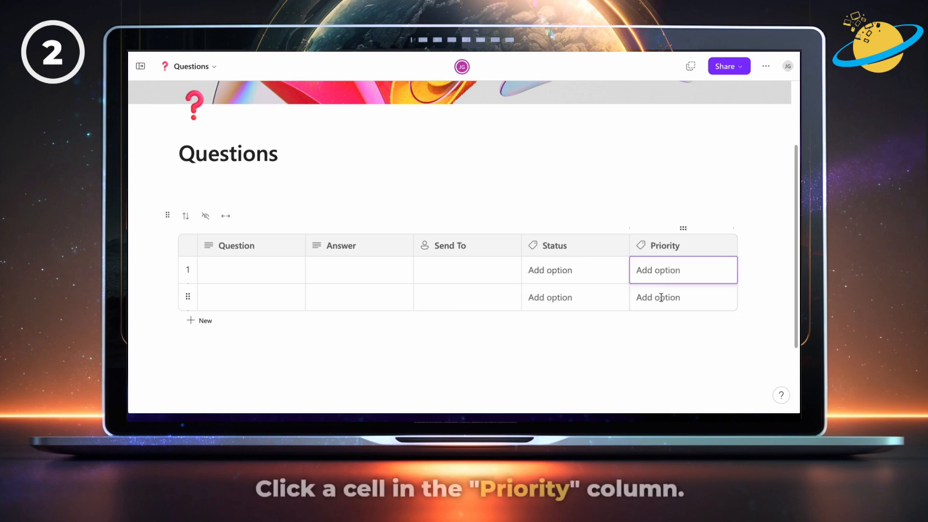
# - Rename the priority options to 3 Low, 2 Medium and 1 High
pyautogui.click(657, 269)
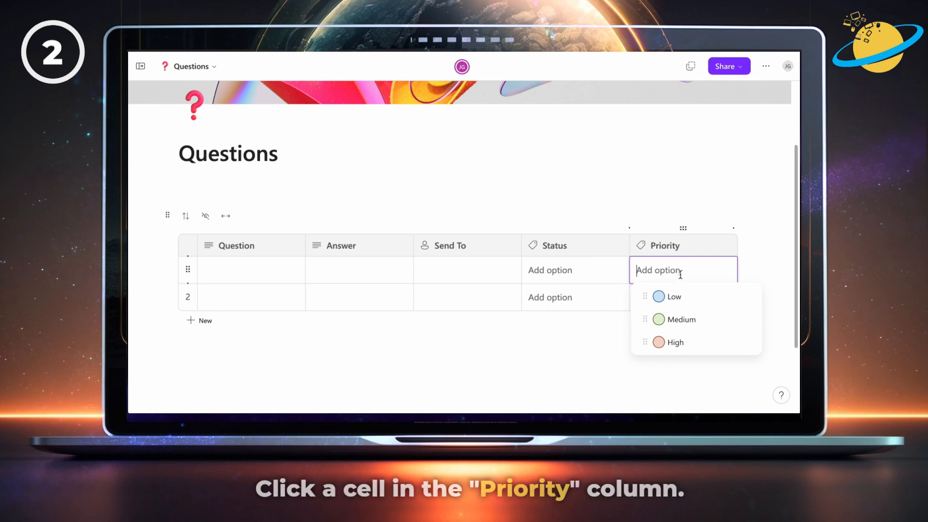
pyautogui.click(748, 296)
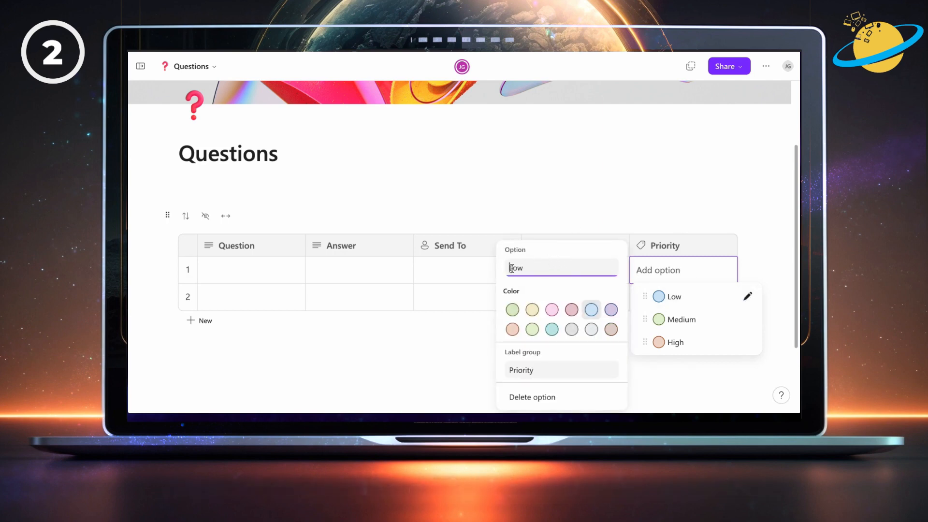
pyautogui.write('3')
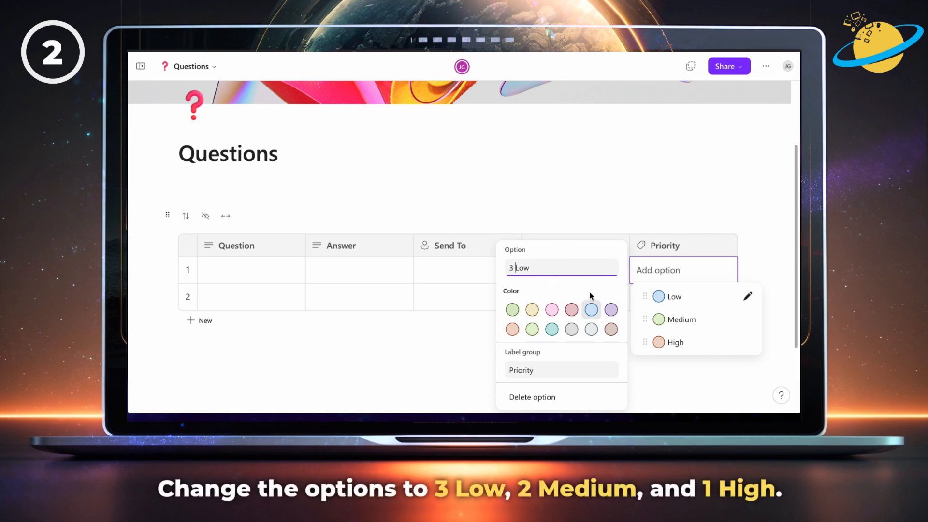
pyautogui.click(747, 318)
pyautogui.write('2 ')
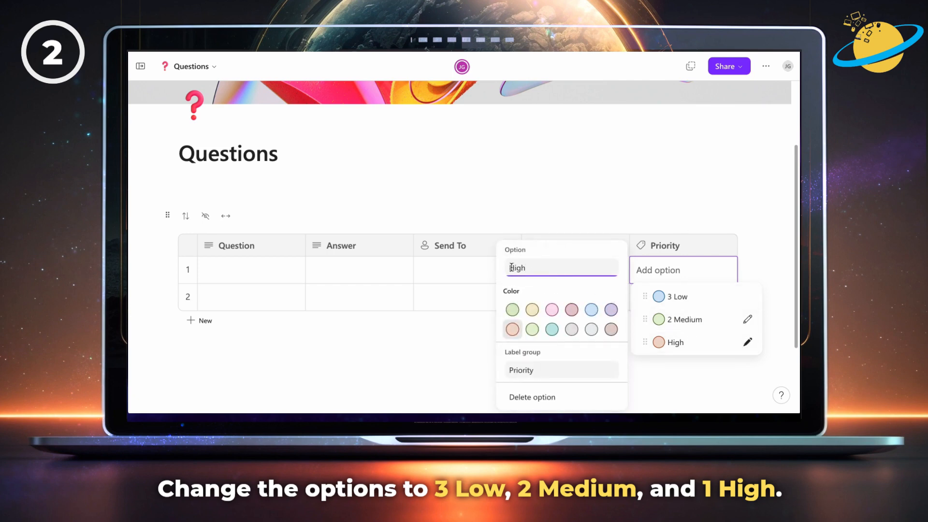
pyautogui.write('1 High')
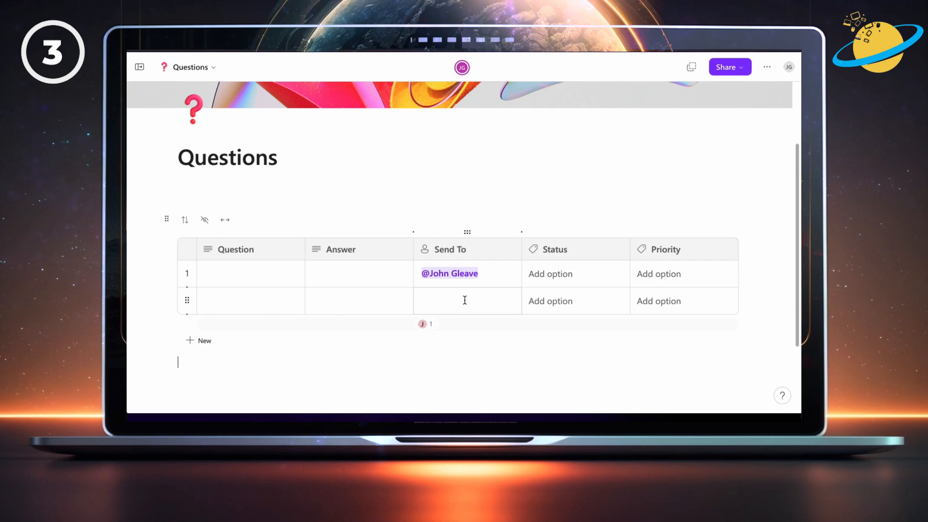
# - Assign the suggested contact in the second question's Send To cell
pyautogui.click(466, 300)
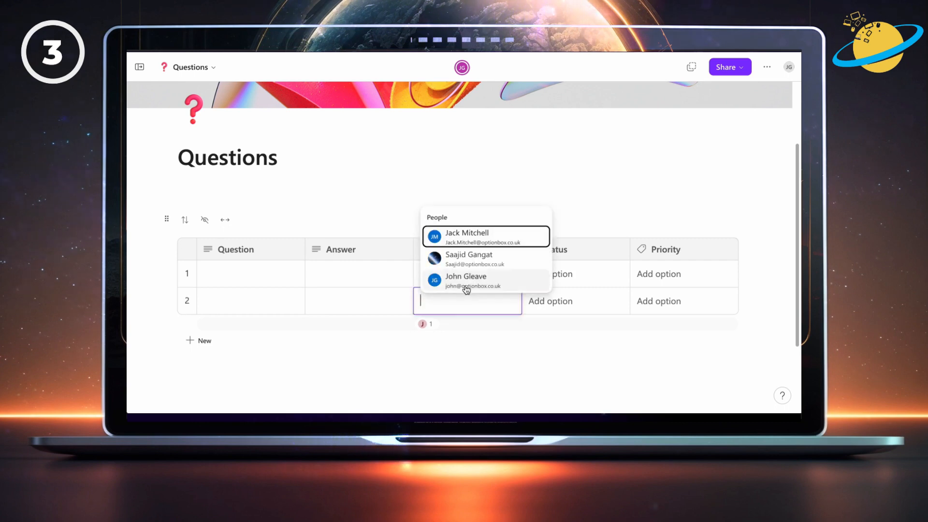
pyautogui.click(466, 280)
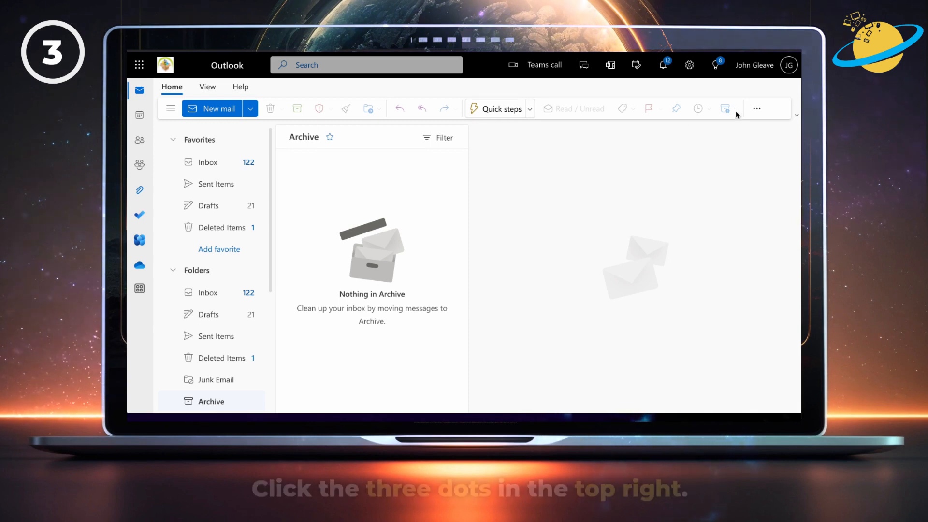
# - Open Outlook's Manage rules settings from the mailbox's extra commands
pyautogui.click(756, 109)
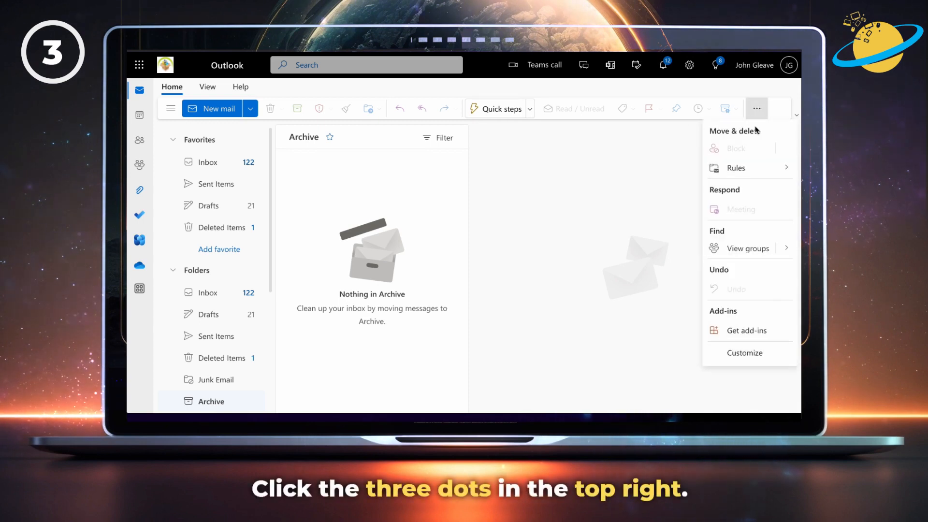
pyautogui.click(735, 168)
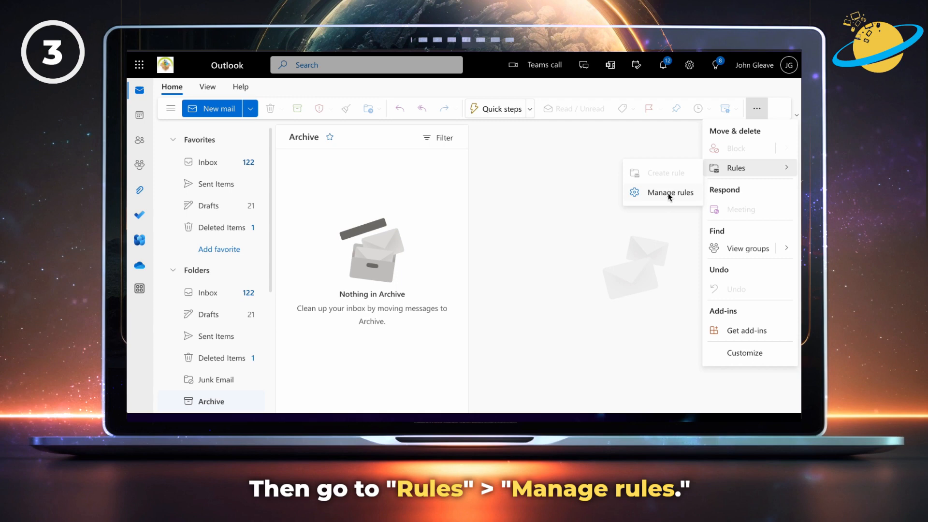
pyautogui.click(670, 192)
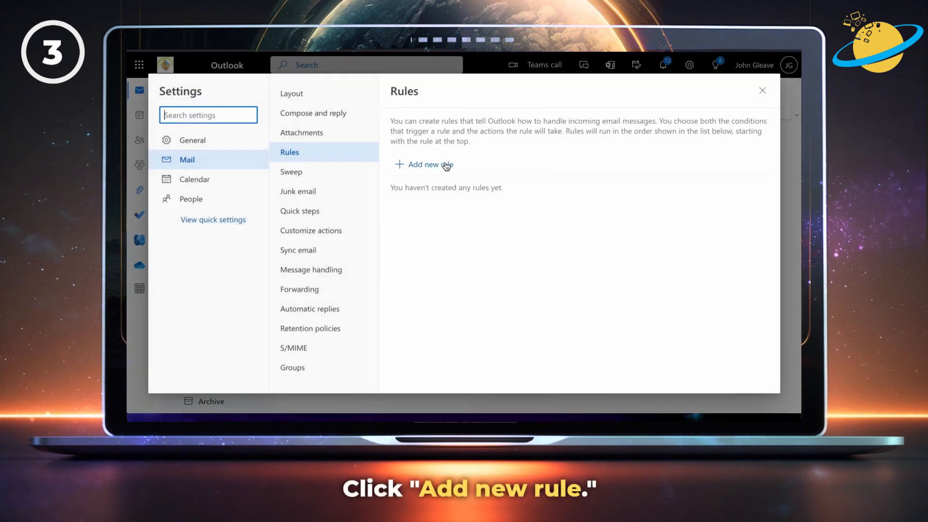
# - Create a rule named Questions matching messages whose body includes Questions.fluid
pyautogui.click(422, 164)
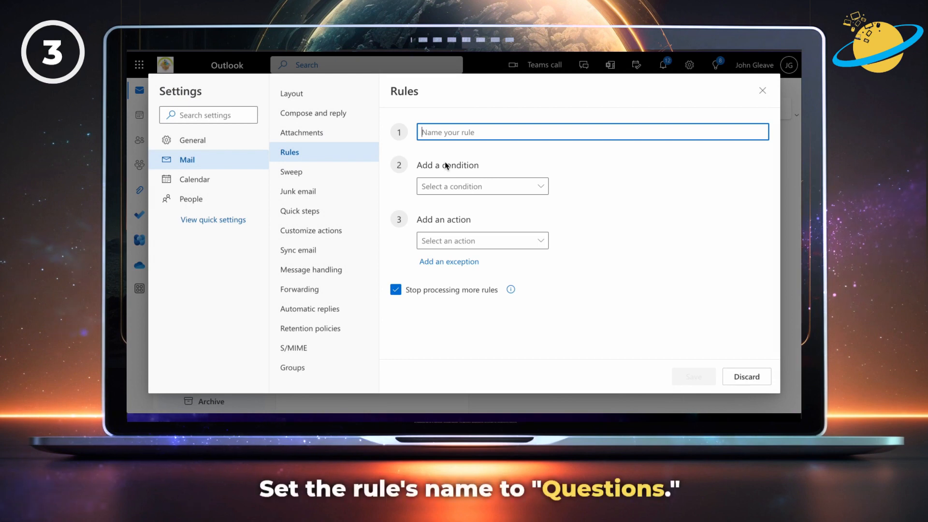
pyautogui.write('Questions')
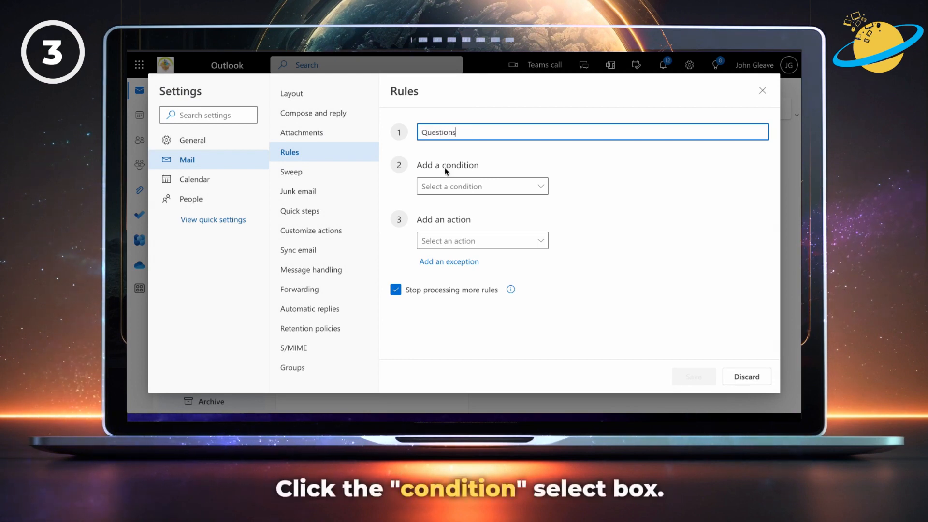
pyautogui.click(481, 185)
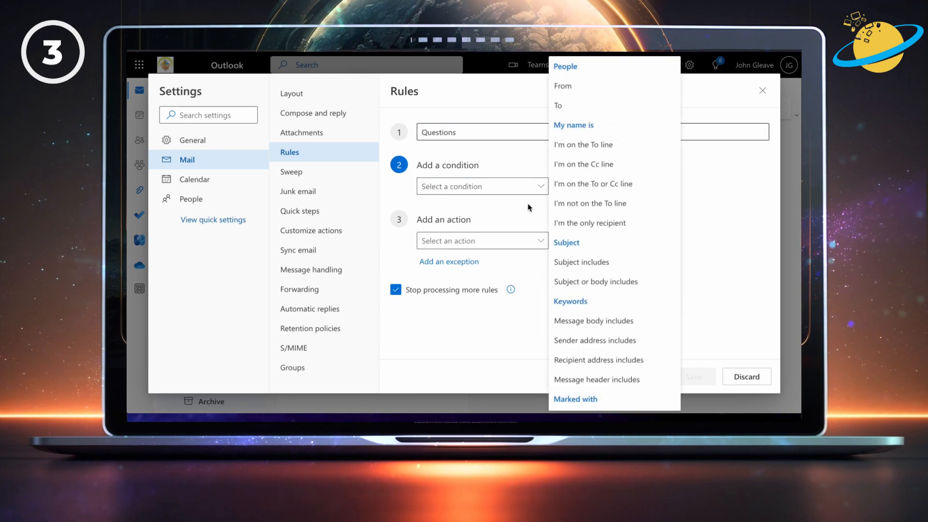
pyautogui.click(592, 320)
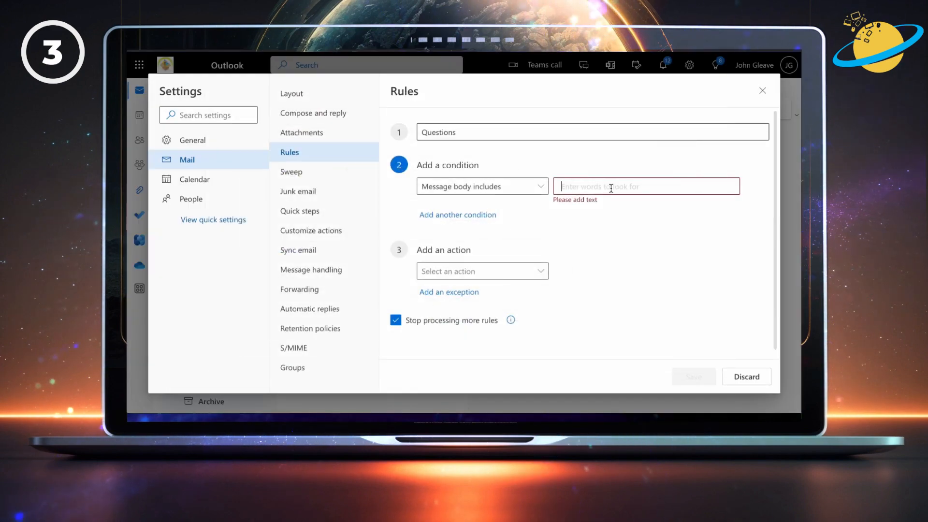
pyautogui.write('Questions')
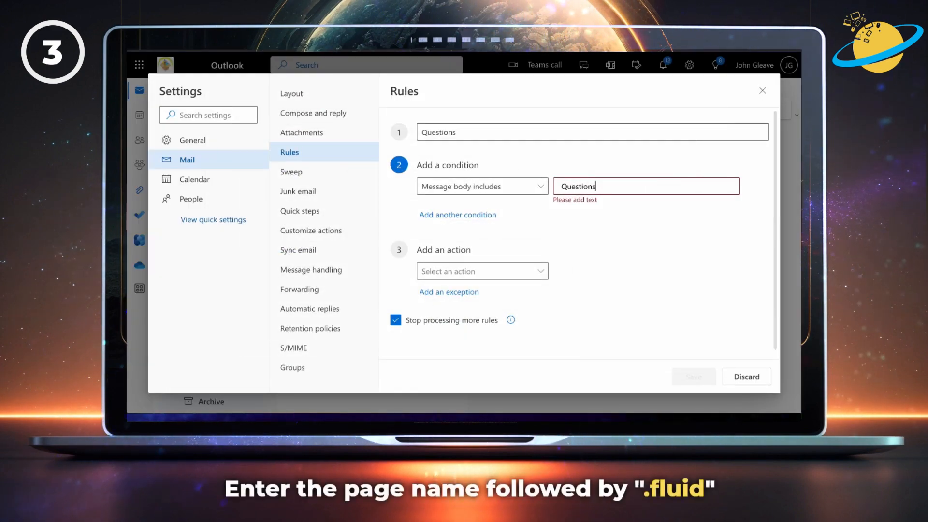
pyautogui.write('.fluid')
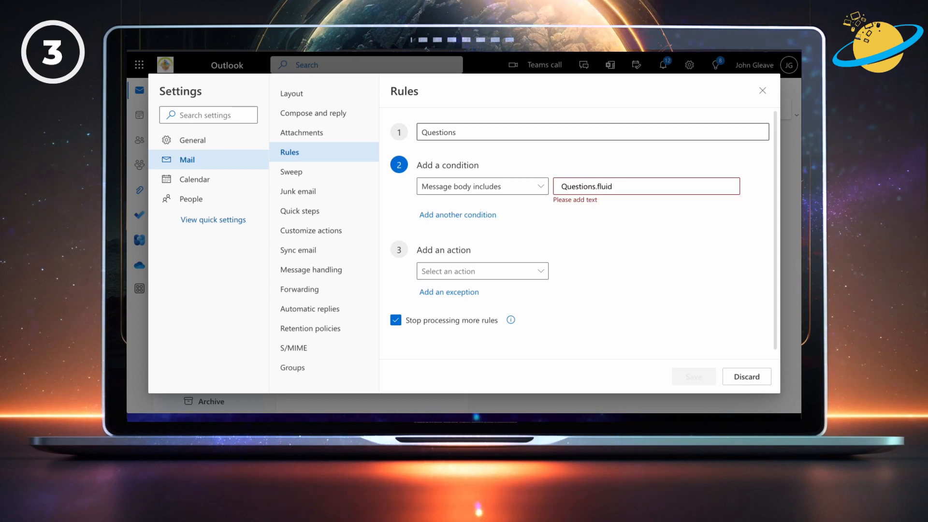
pyautogui.click(481, 271)
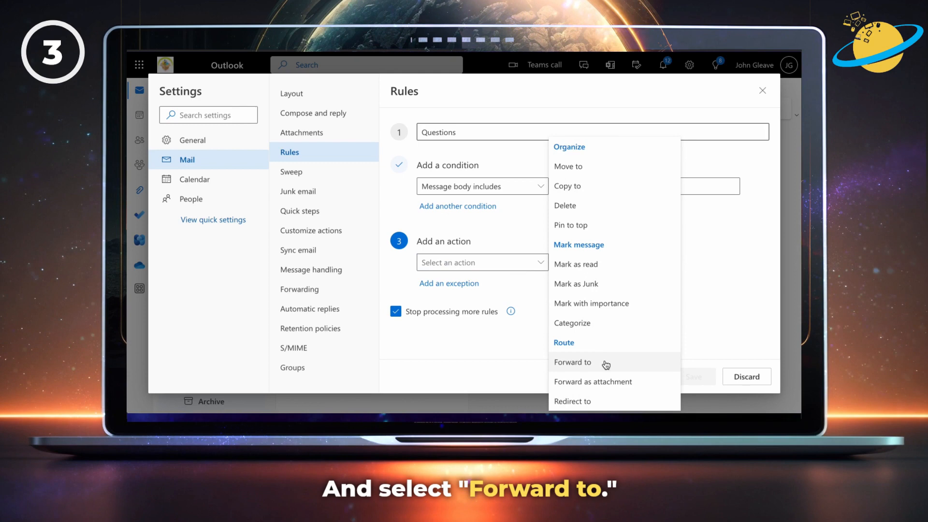
pyautogui.click(572, 362)
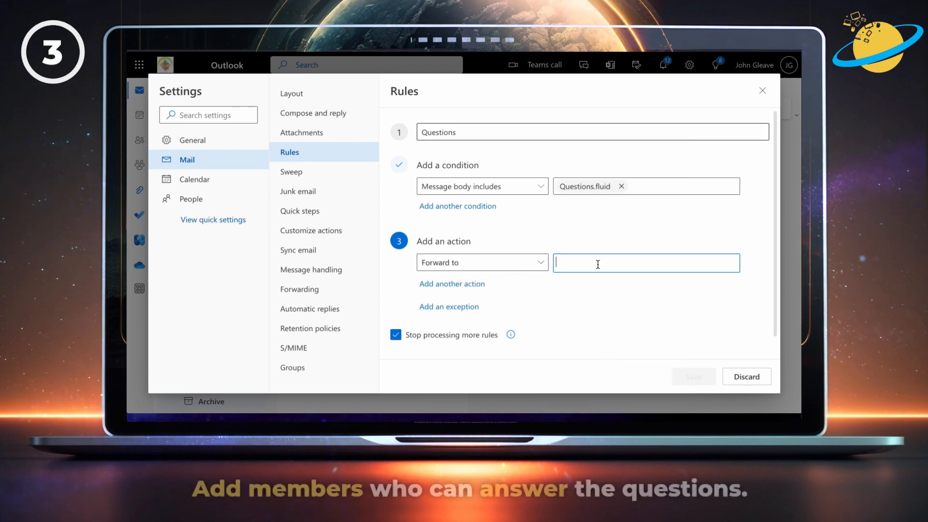
pyautogui.click(645, 263)
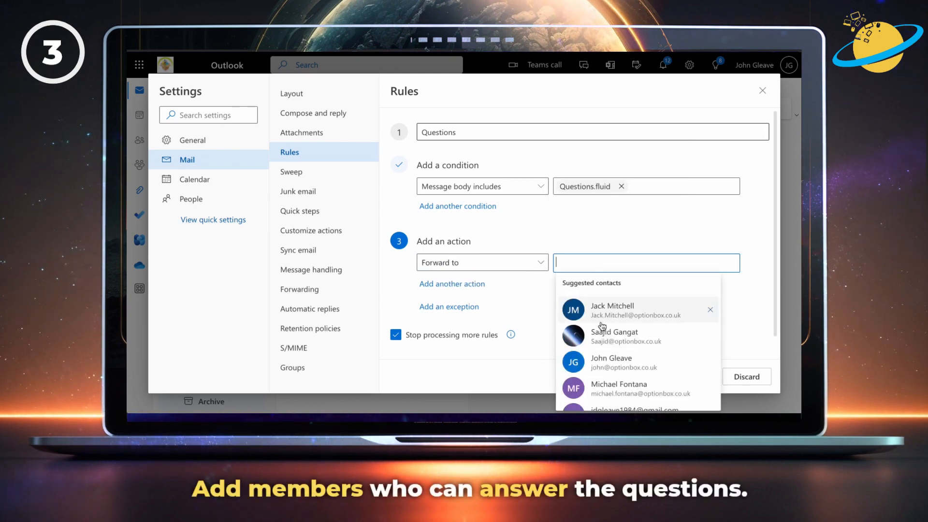
pyautogui.click(611, 361)
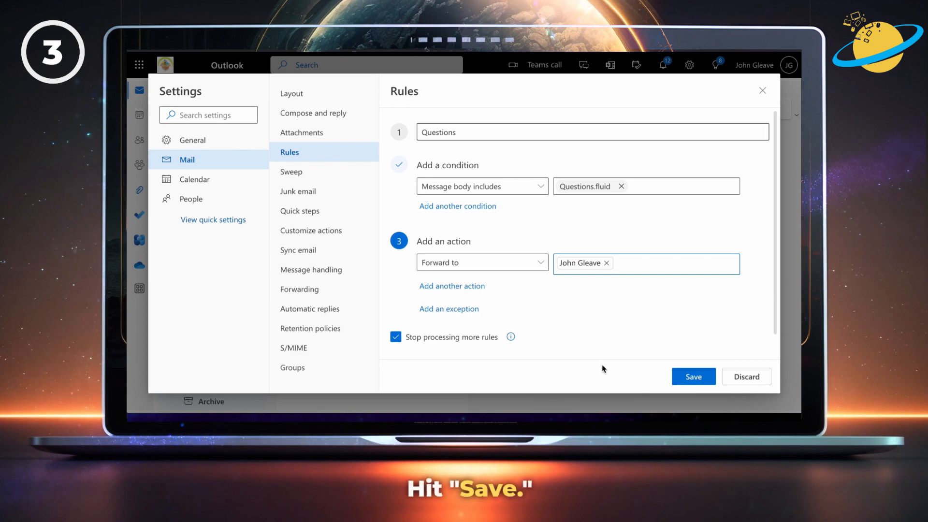
pyautogui.click(693, 376)
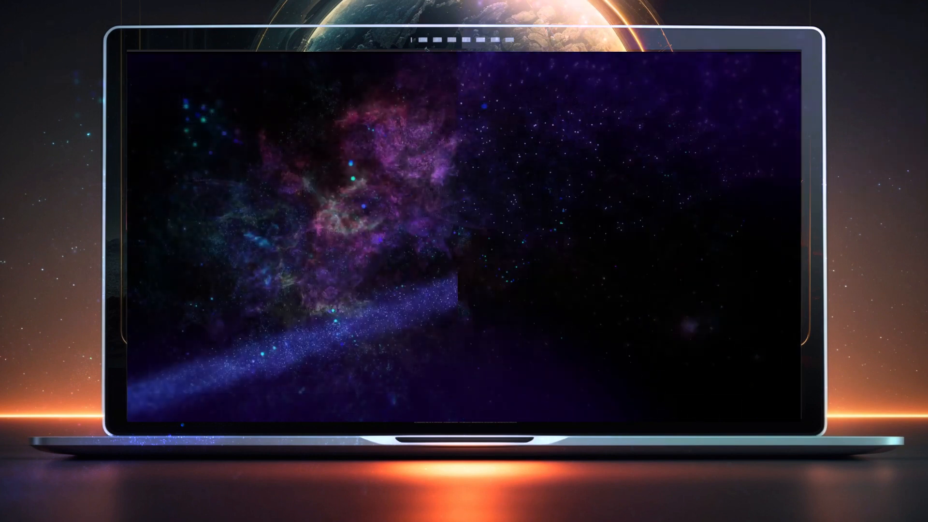
# - Create a new Answers page in Knowledge Base with a green check icon
pyautogui.click(273, 135)
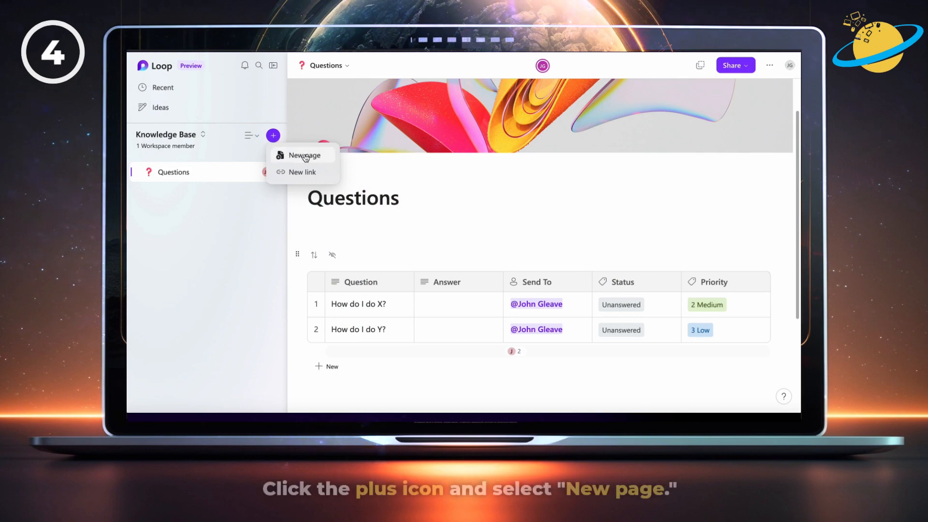
pyautogui.click(304, 155)
pyautogui.write('Answers')
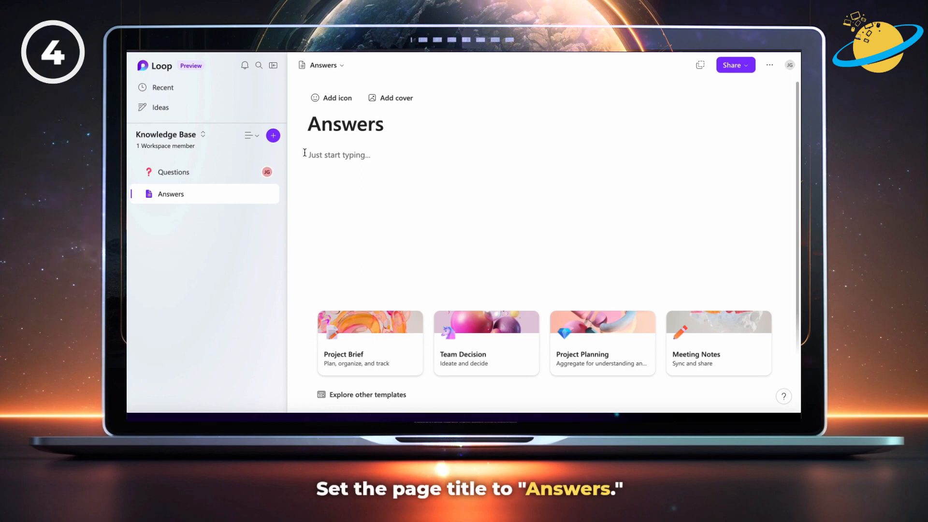
pyautogui.click(330, 98)
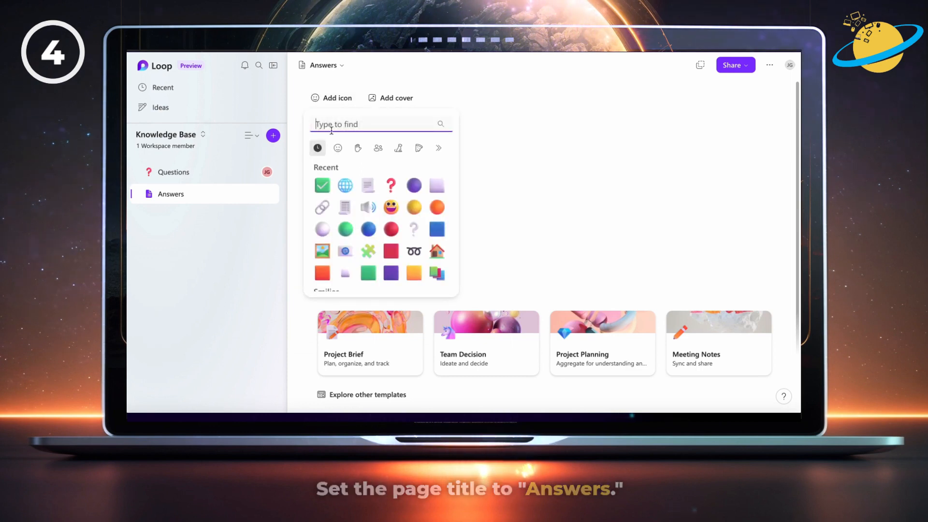
pyautogui.click(322, 185)
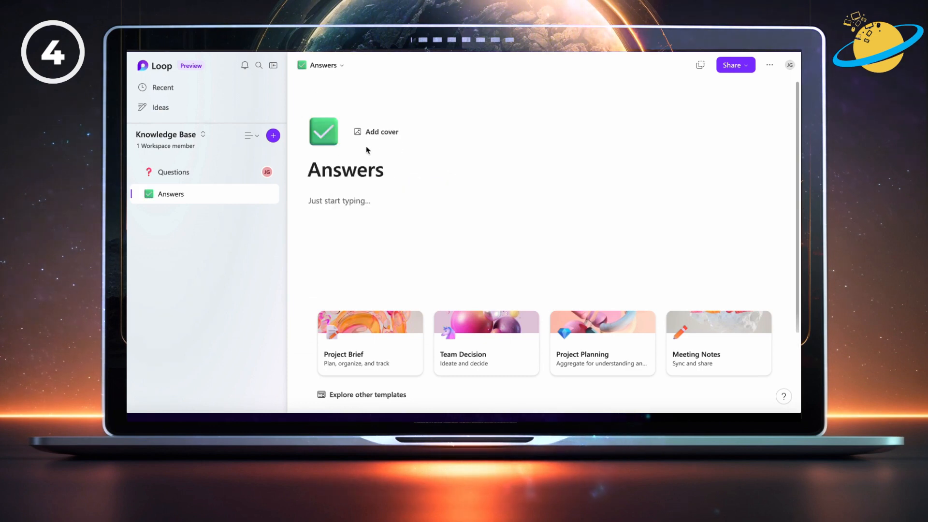
# - Give the Answers page the pink spheres cover, then return to Questions
pyautogui.click(380, 131)
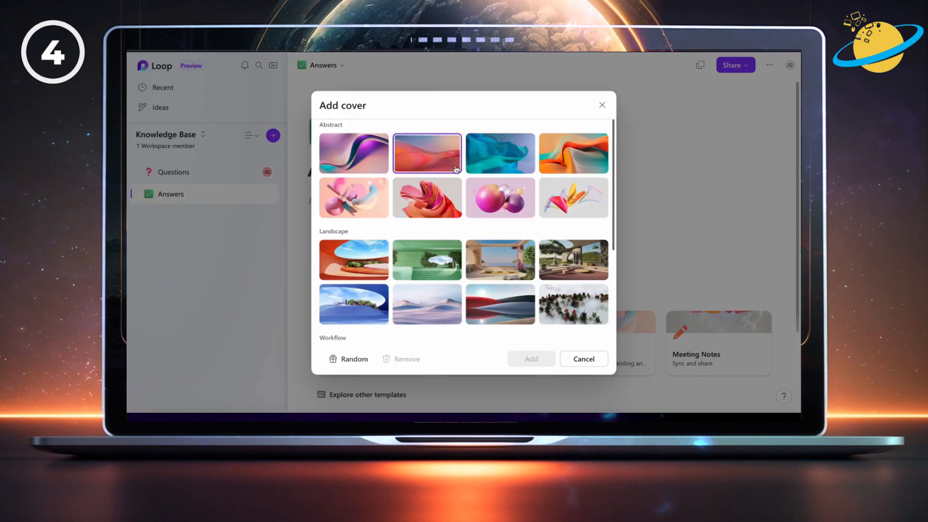
pyautogui.click(499, 198)
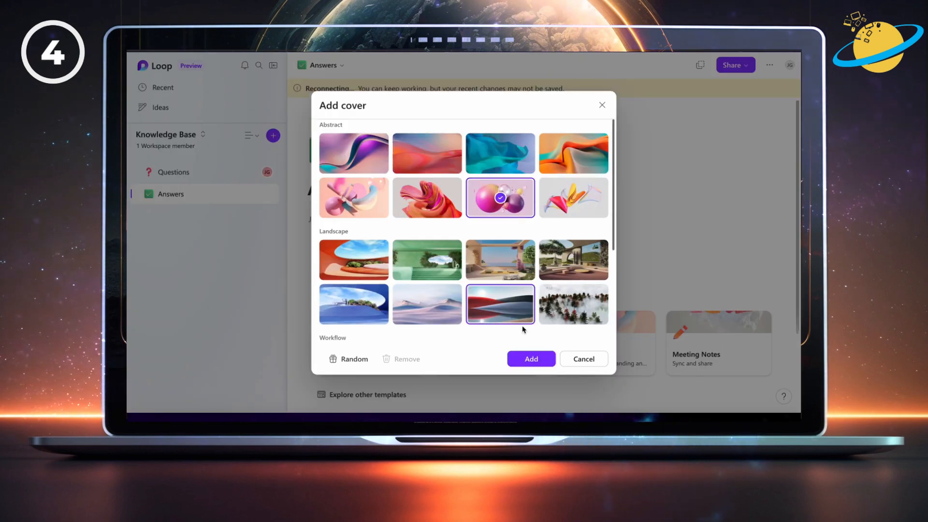
pyautogui.click(529, 359)
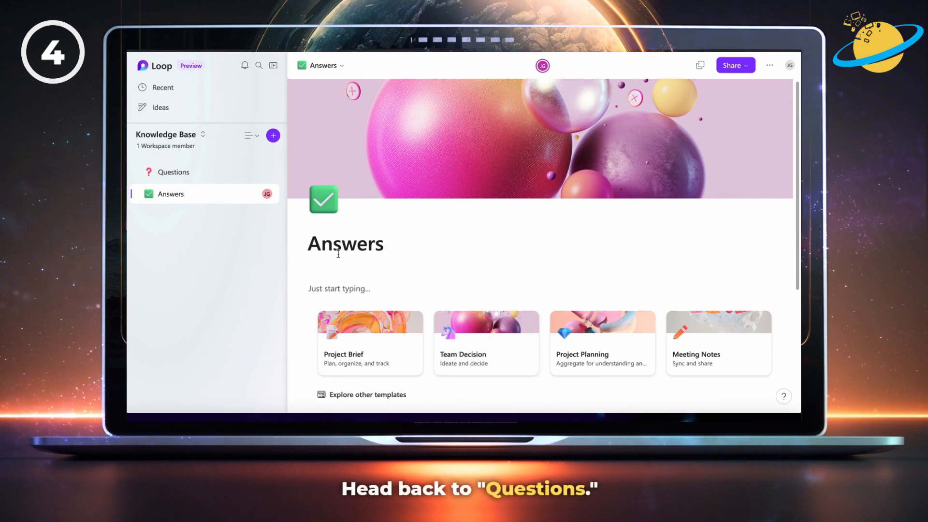
pyautogui.click(173, 172)
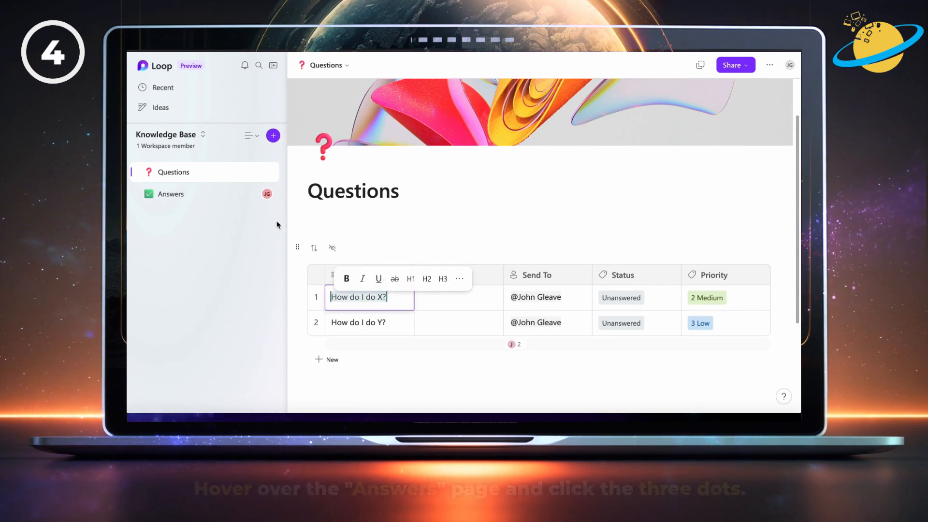
# - Add a subpage 'How do I do X?' under Answers and start a bulleted list
pyautogui.click(253, 193)
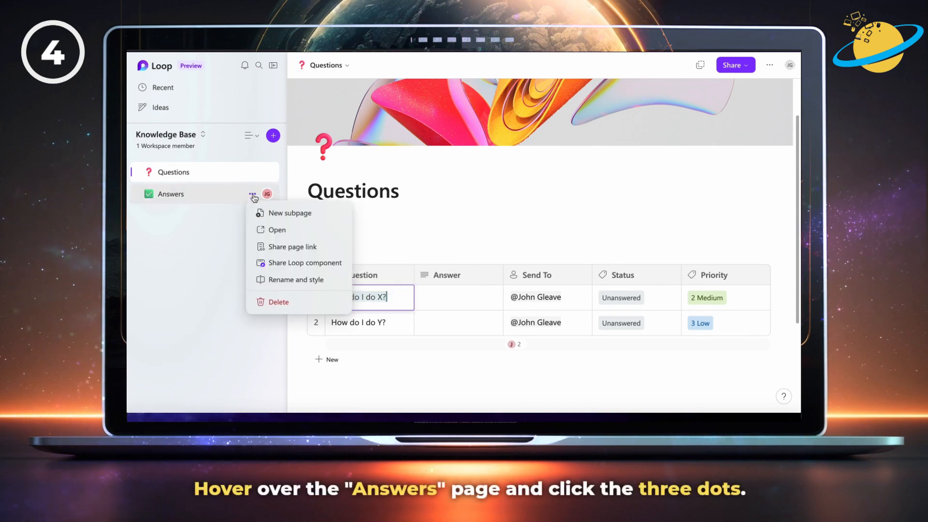
pyautogui.click(290, 214)
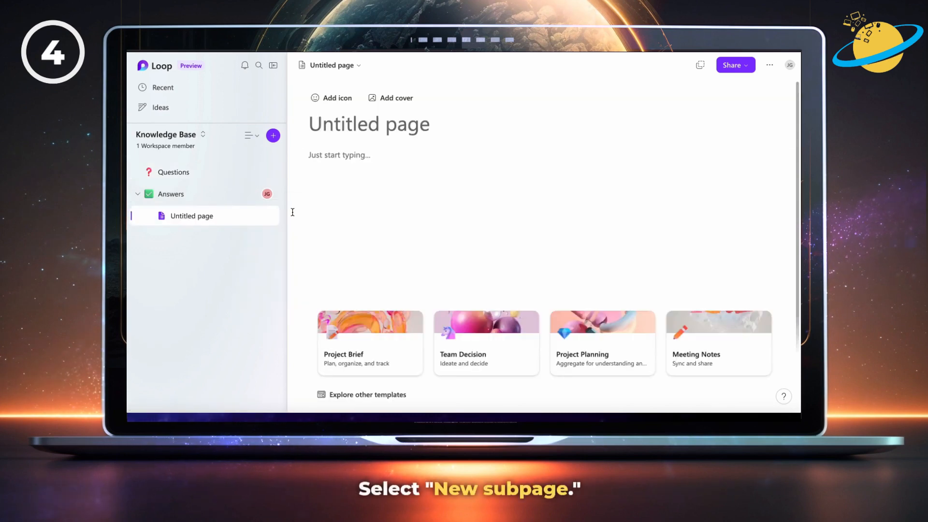
pyautogui.write('How do I do X?')
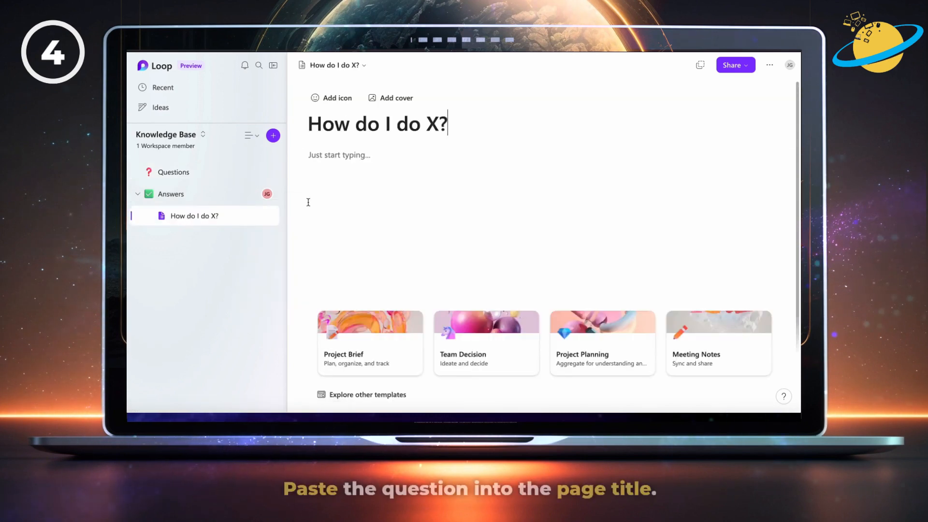
pyautogui.write('/list')
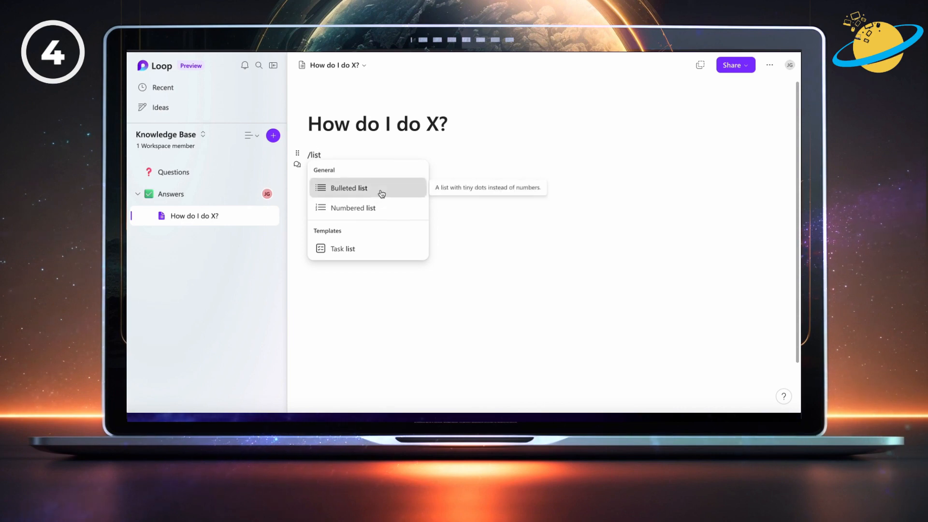
pyautogui.click(347, 187)
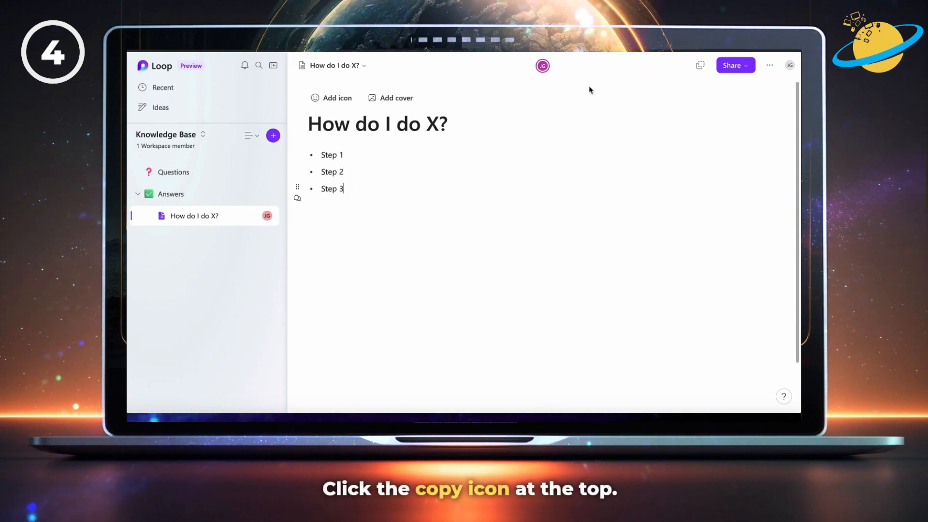
# - Copy the How do I do X? page link and go back to Questions
pyautogui.click(699, 65)
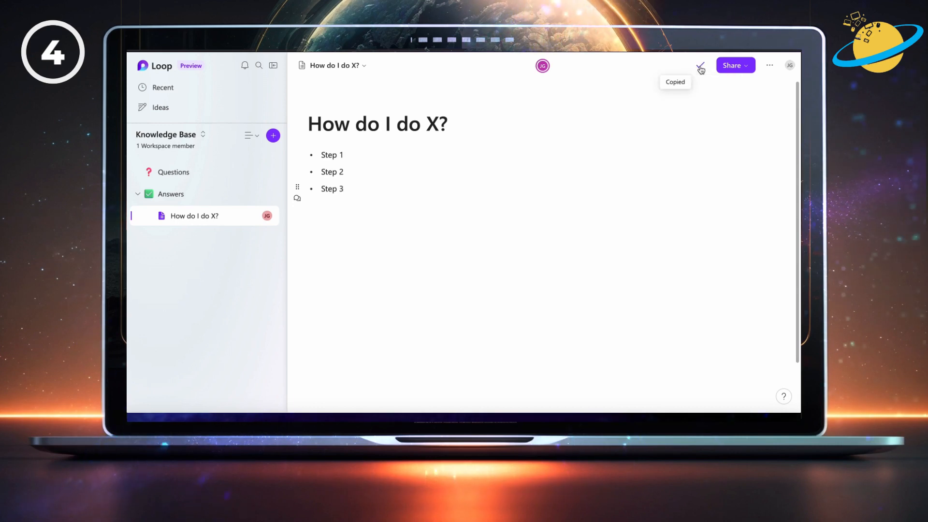
pyautogui.click(700, 65)
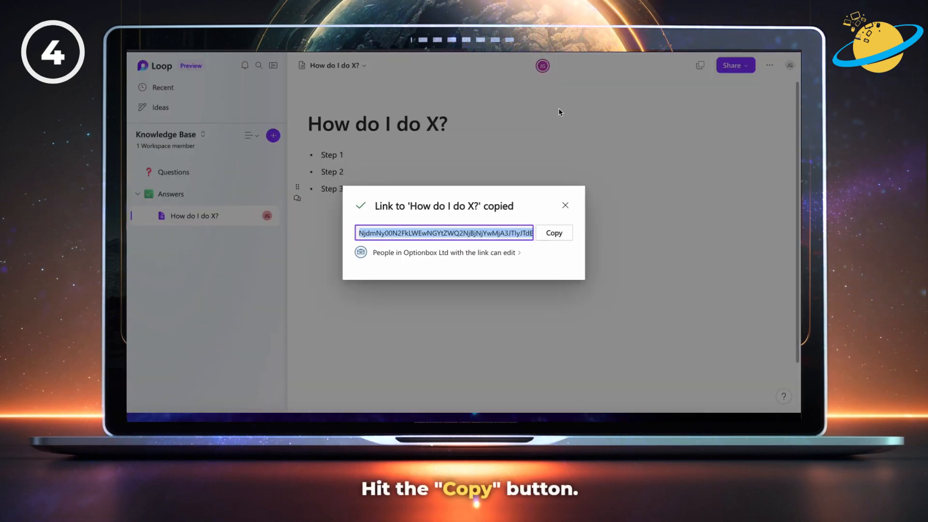
pyautogui.click(554, 232)
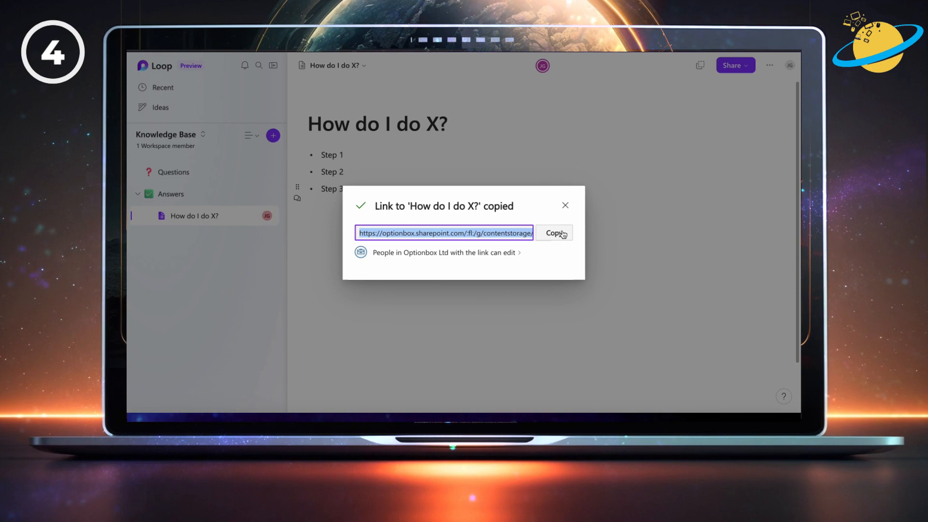
pyautogui.click(564, 205)
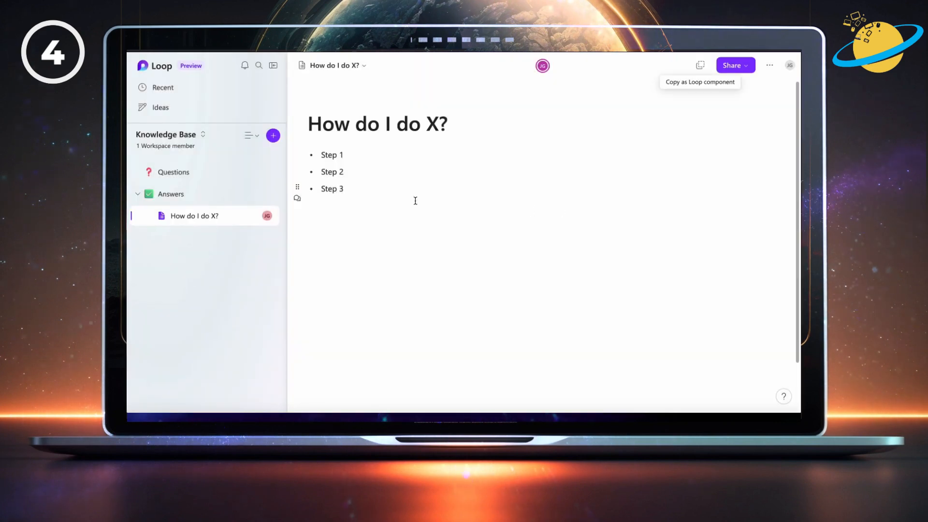
pyautogui.click(173, 172)
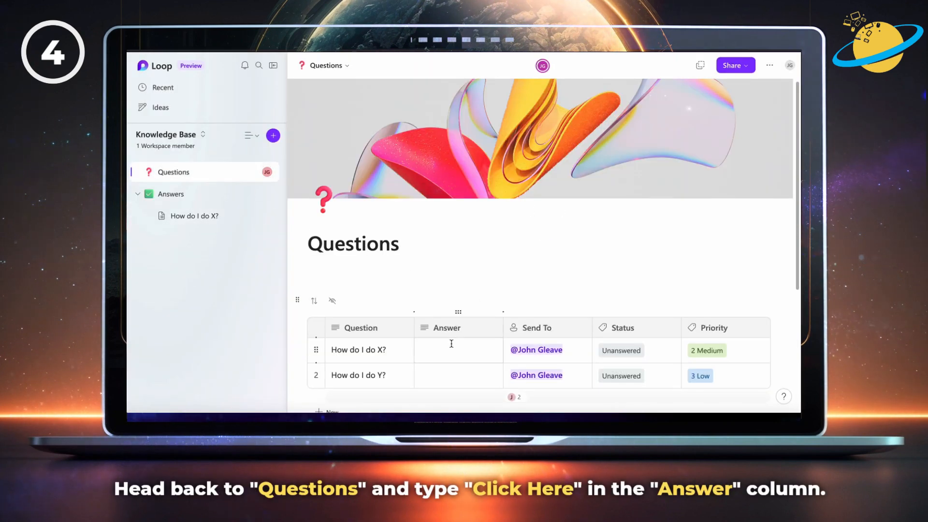
# - Enter 'Click Here' in row one's Answer, link it to the answer page, mark Answered
pyautogui.write('Click')
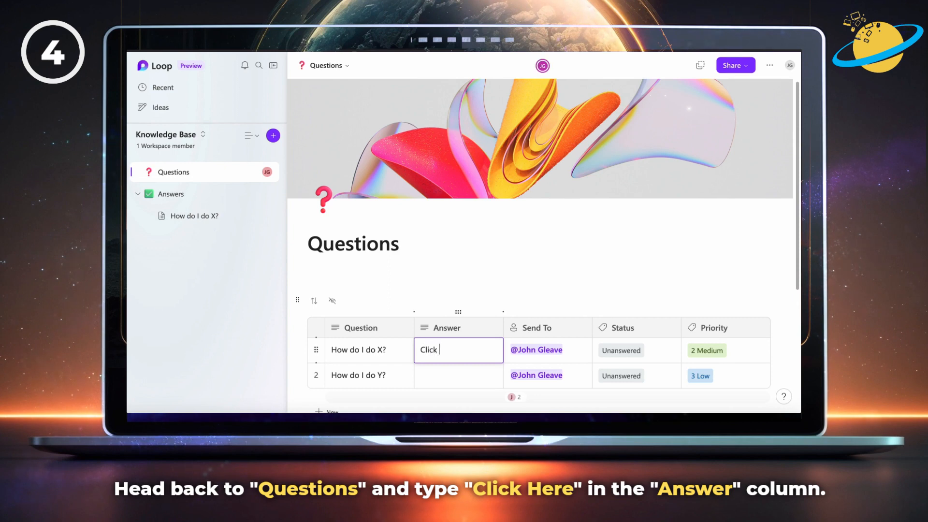
pyautogui.write('Here')
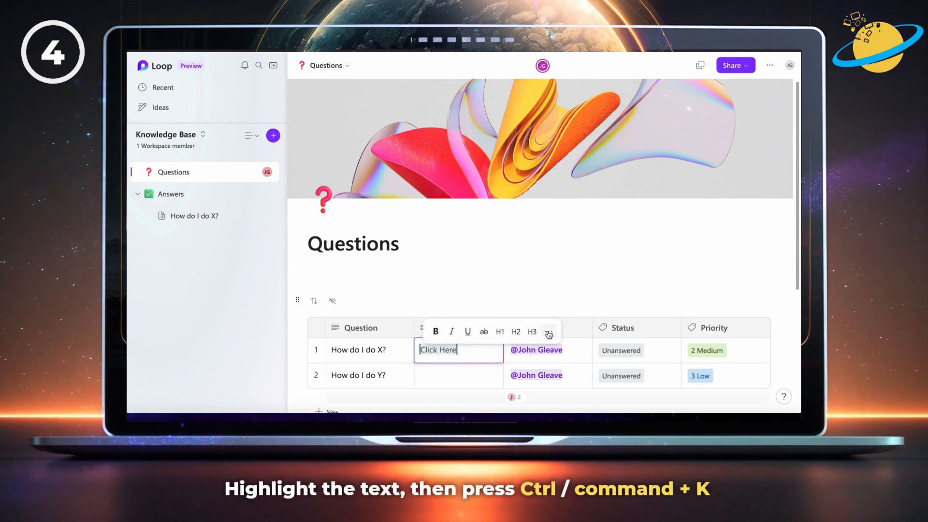
pyautogui.press('ctrl+k')
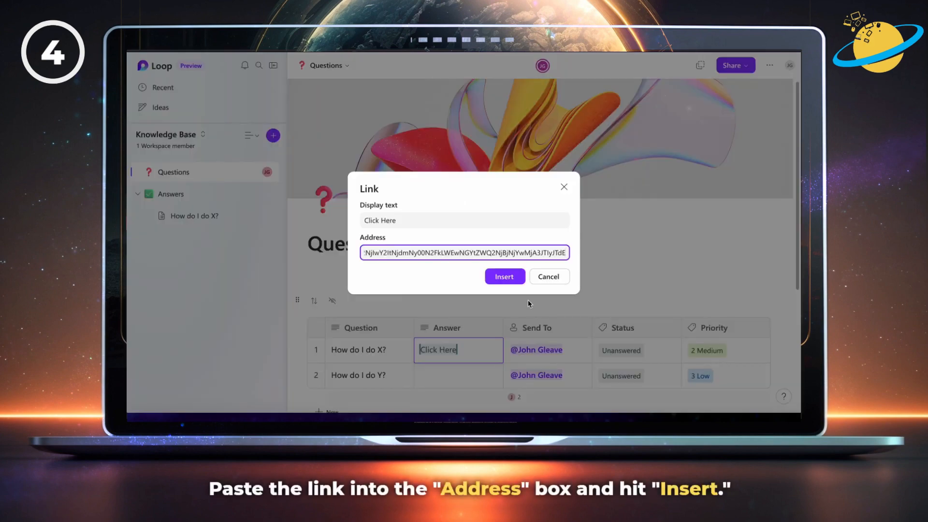
pyautogui.click(504, 276)
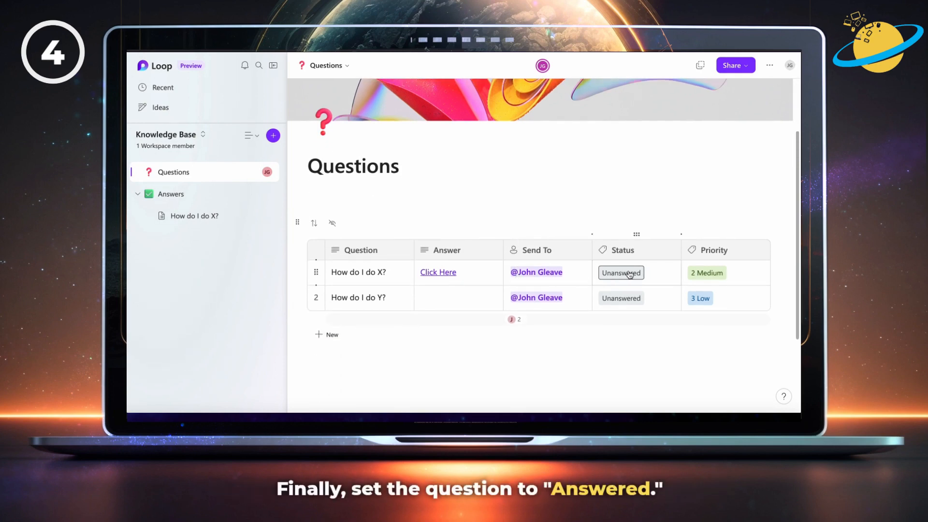
pyautogui.click(620, 272)
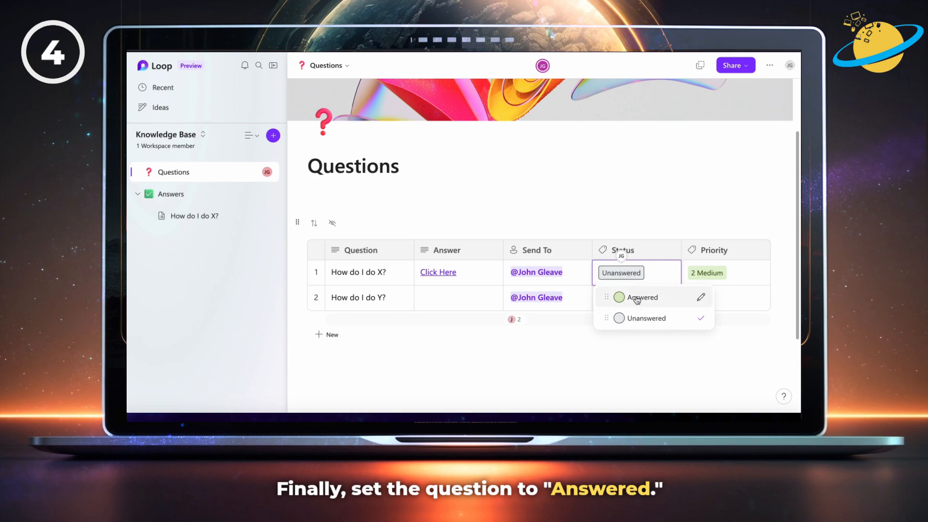
pyautogui.click(639, 297)
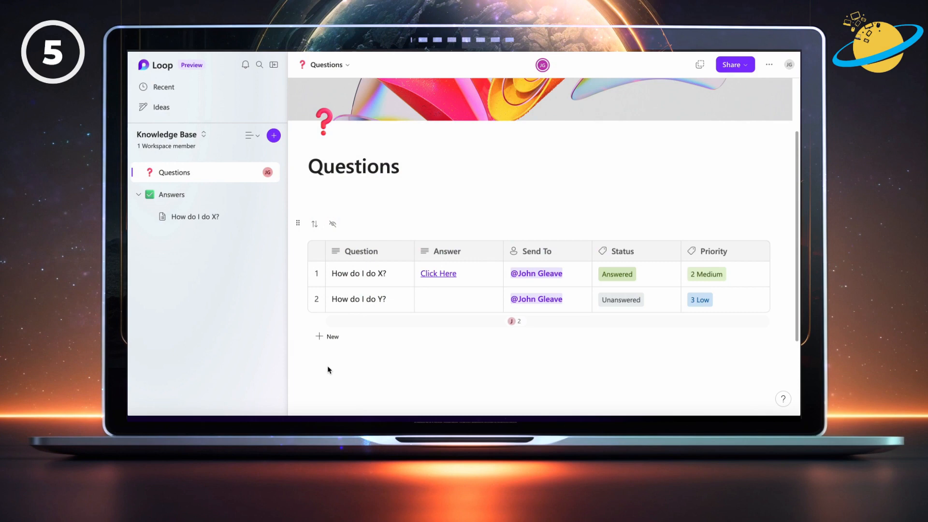
pyautogui.click(327, 336)
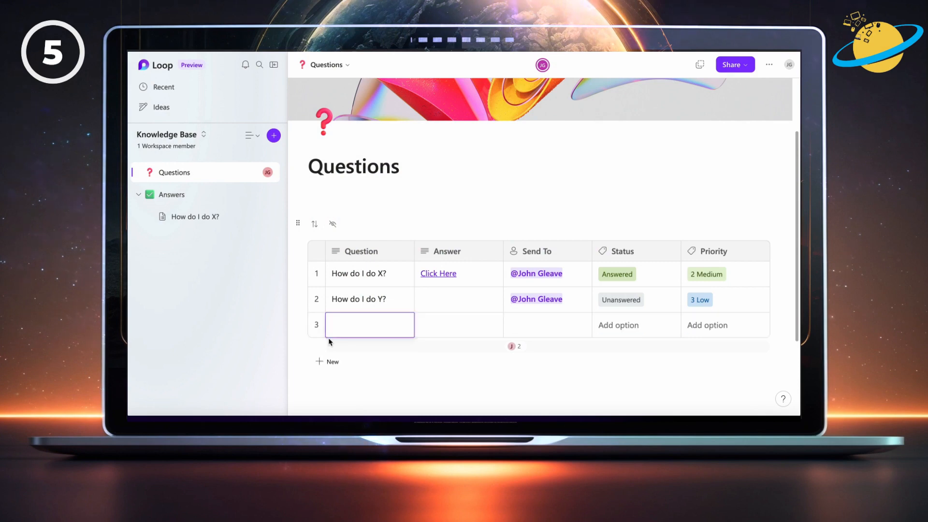
pyautogui.write('How do I do')
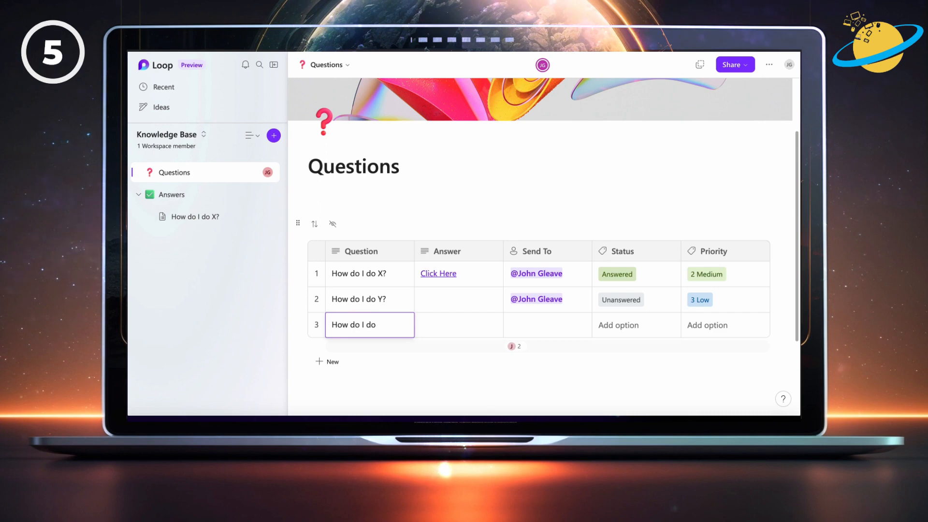
pyautogui.write('Z?')
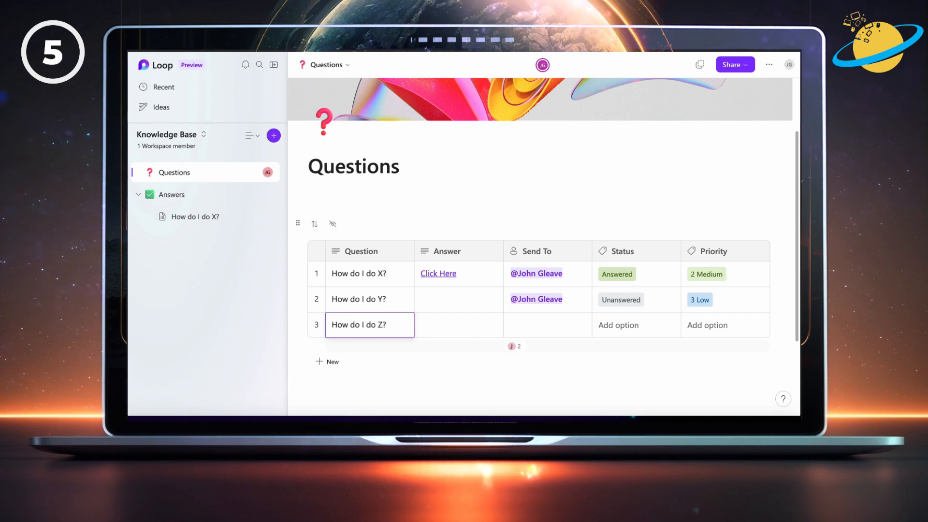
pyautogui.click(547, 324)
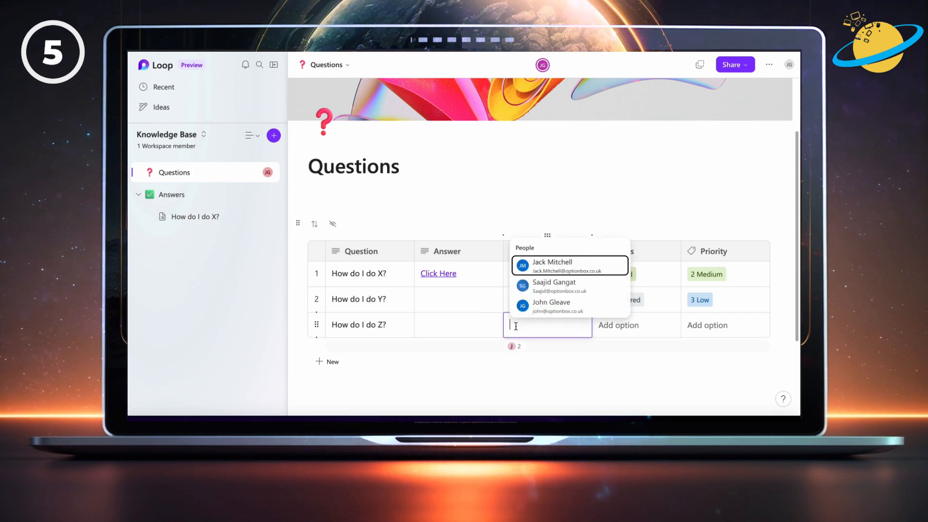
pyautogui.click(550, 306)
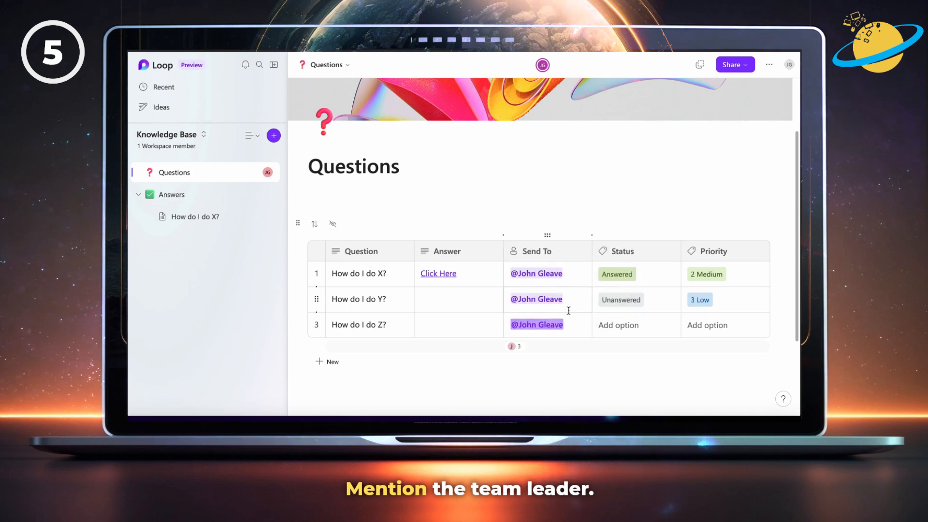
pyautogui.click(636, 325)
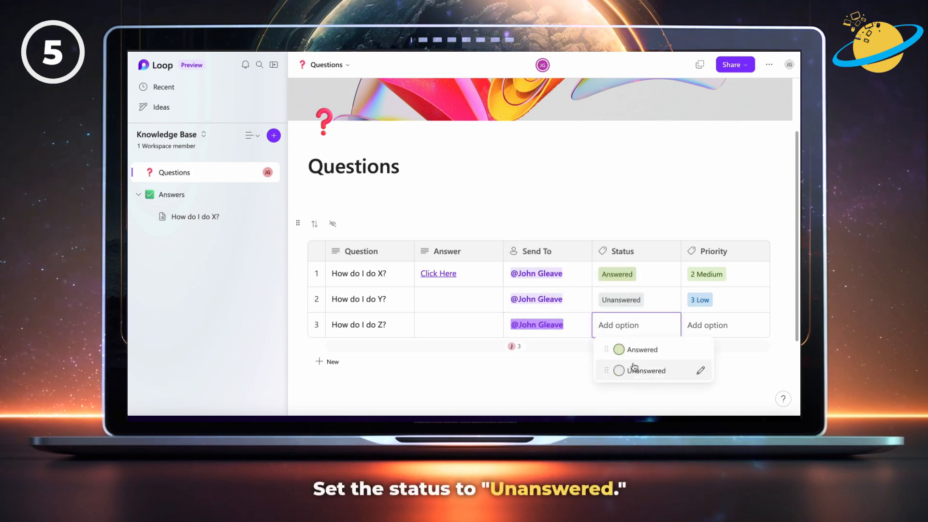
pyautogui.click(645, 370)
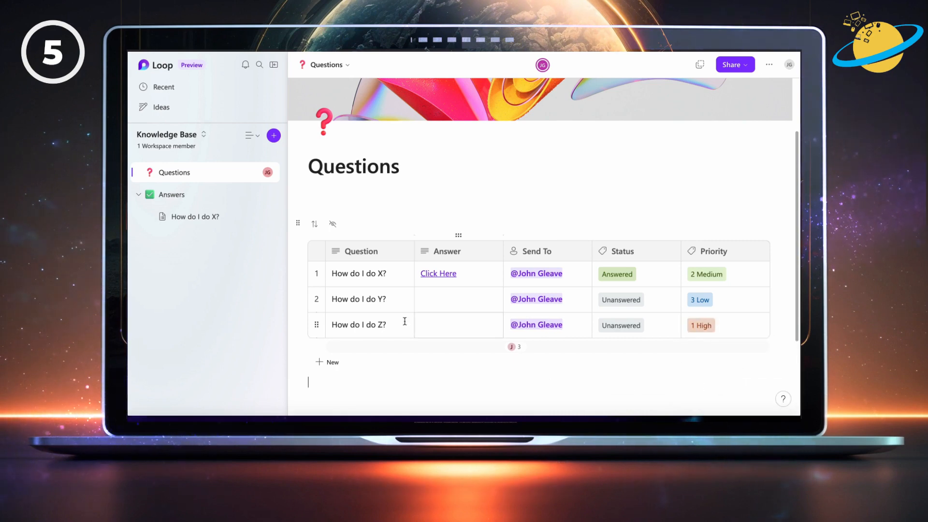
# - Add an ascending Priority sort to the Questions table
pyautogui.click(314, 223)
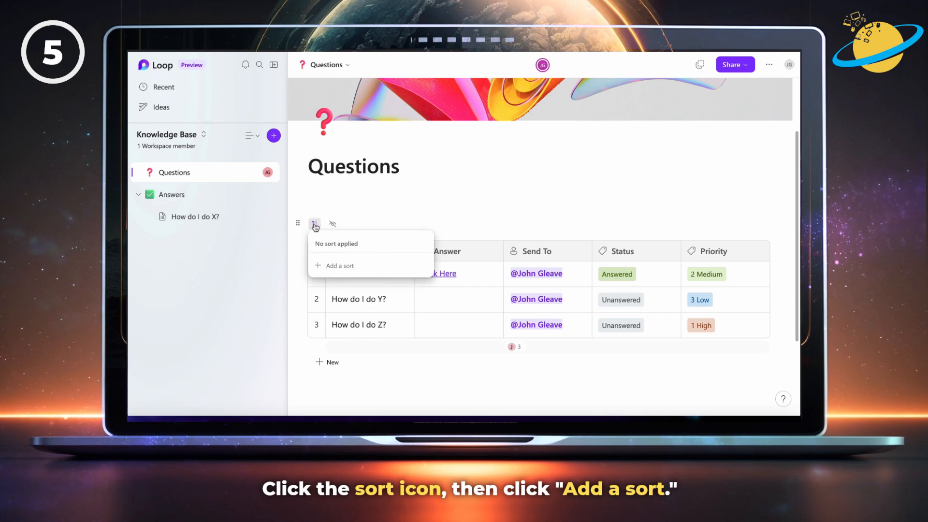
pyautogui.click(339, 265)
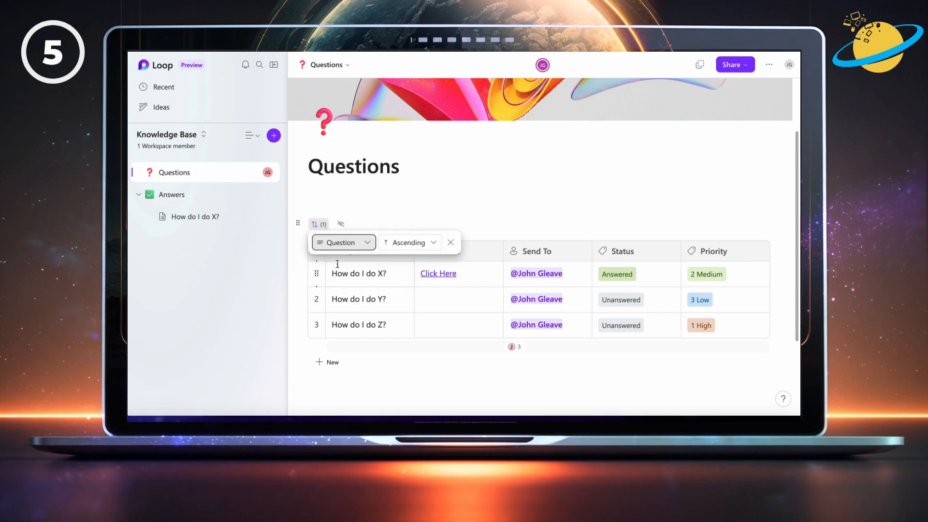
pyautogui.click(342, 242)
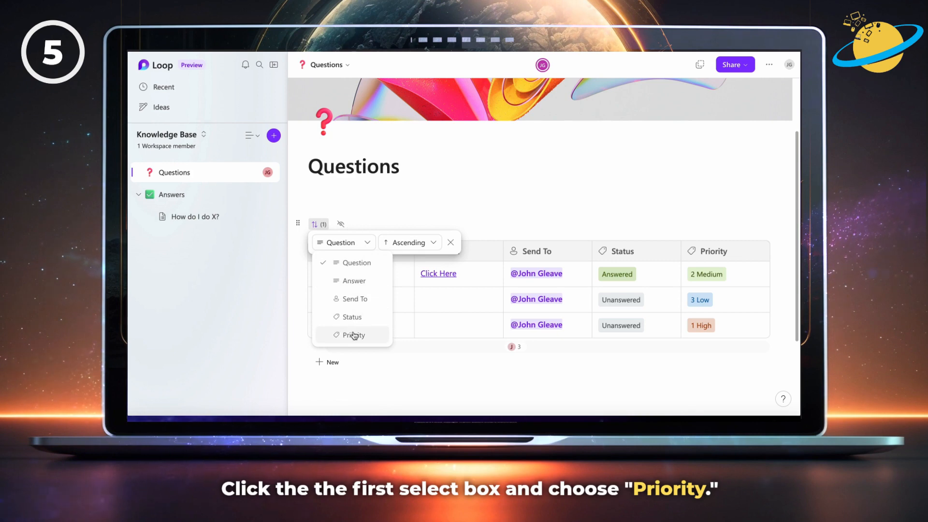
pyautogui.click(353, 335)
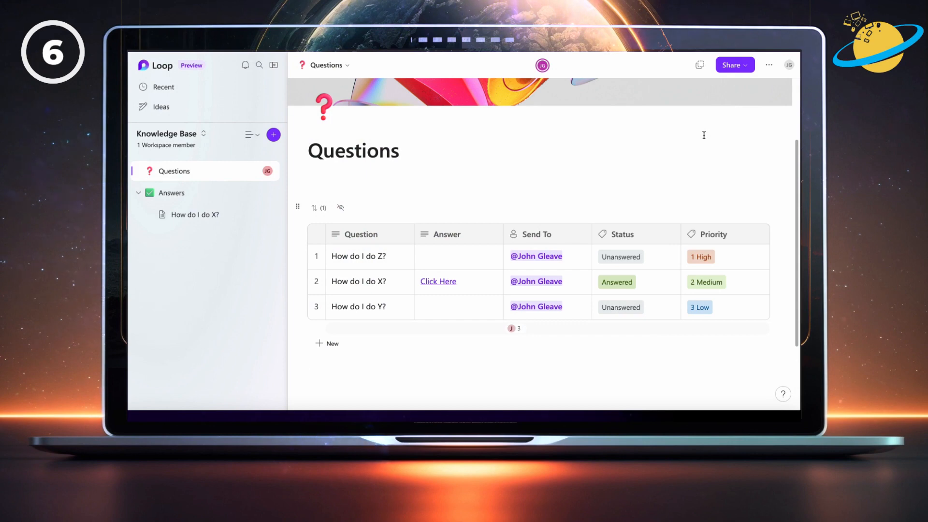
# - Copy the Questions page link and dismiss the confirmation
pyautogui.click(698, 66)
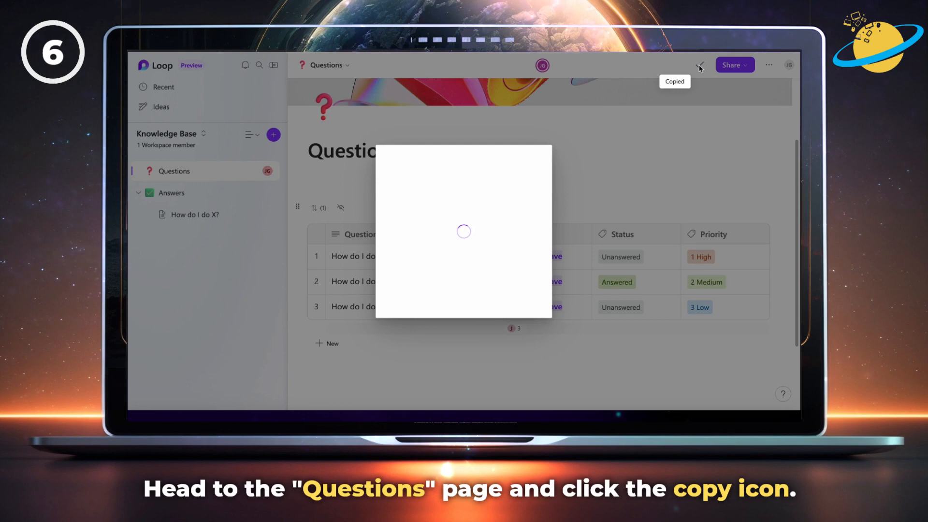
pyautogui.click(699, 65)
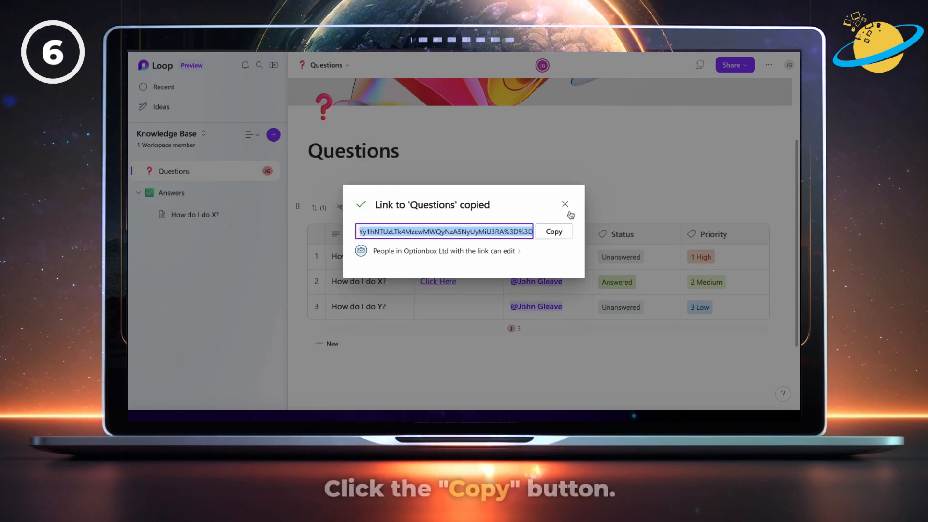
pyautogui.click(553, 231)
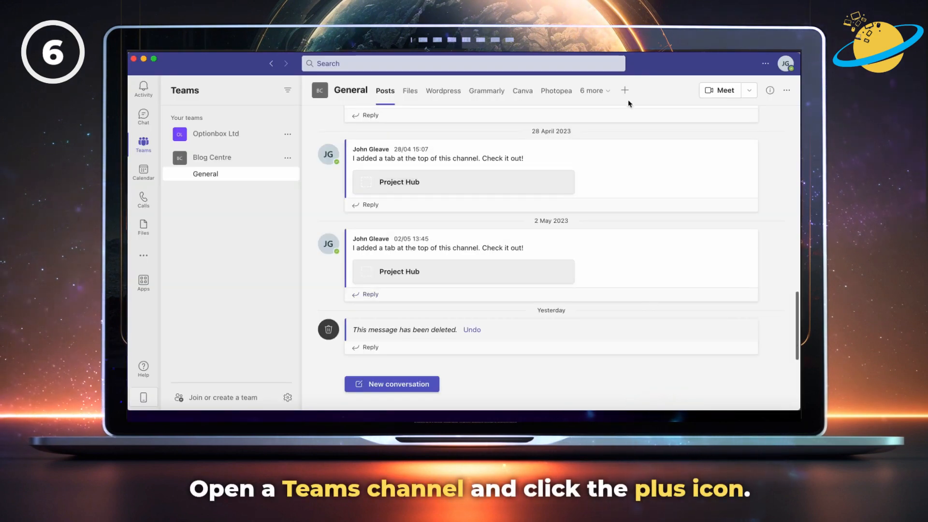
# - Add a 'Knowledge Base' website tab to the General channel using the copied Loop page URL
pyautogui.click(624, 91)
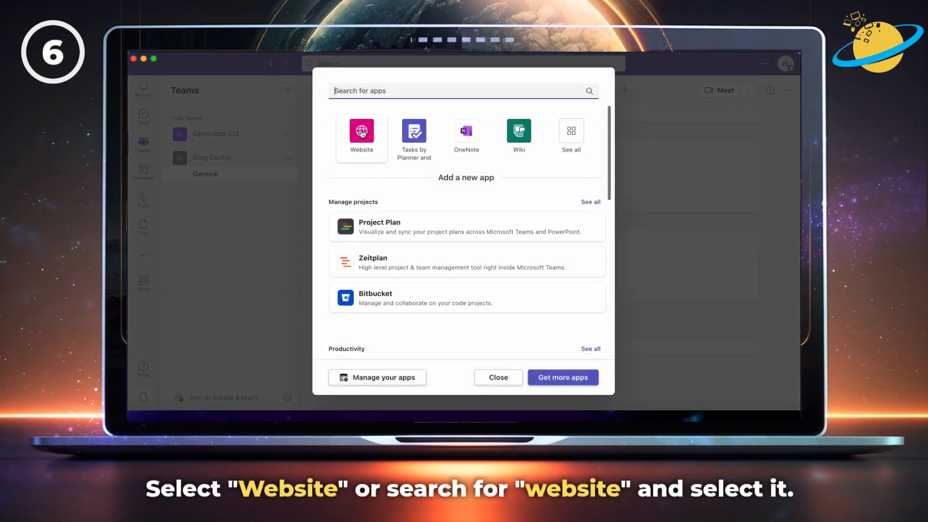
pyautogui.click(361, 132)
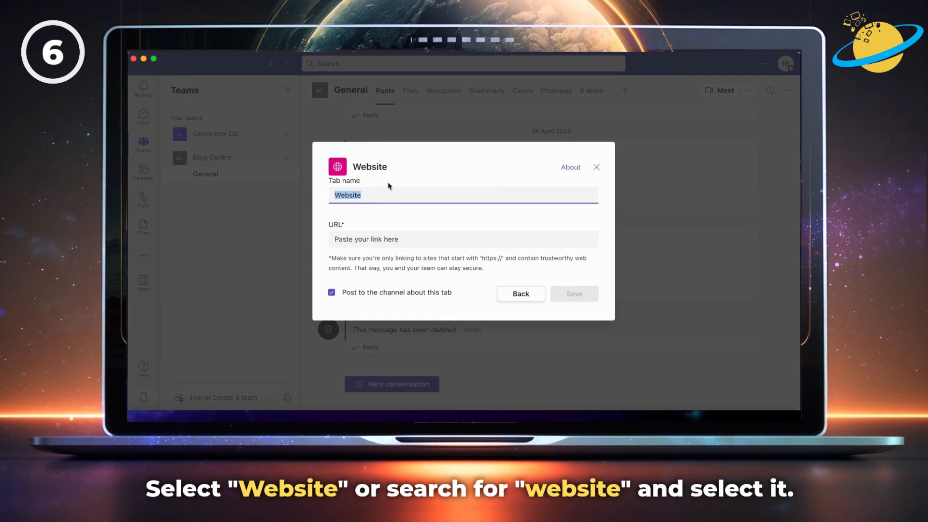
pyautogui.write('Knowledge Base')
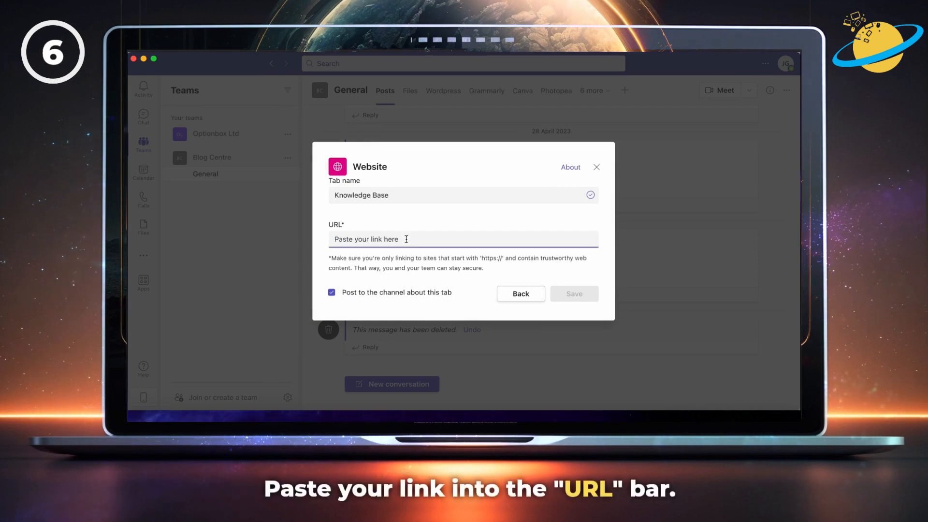
pyautogui.write('MWEzLTRkNGQtNDUxYy1hNTUzLTk4MzcwMWQyNzA5NyUyMiU3RA%3D%')
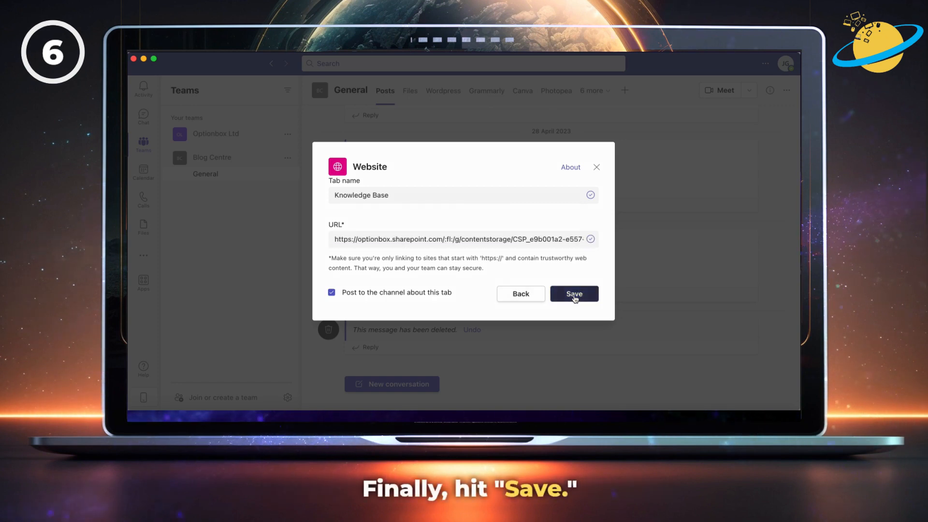
pyautogui.click(572, 293)
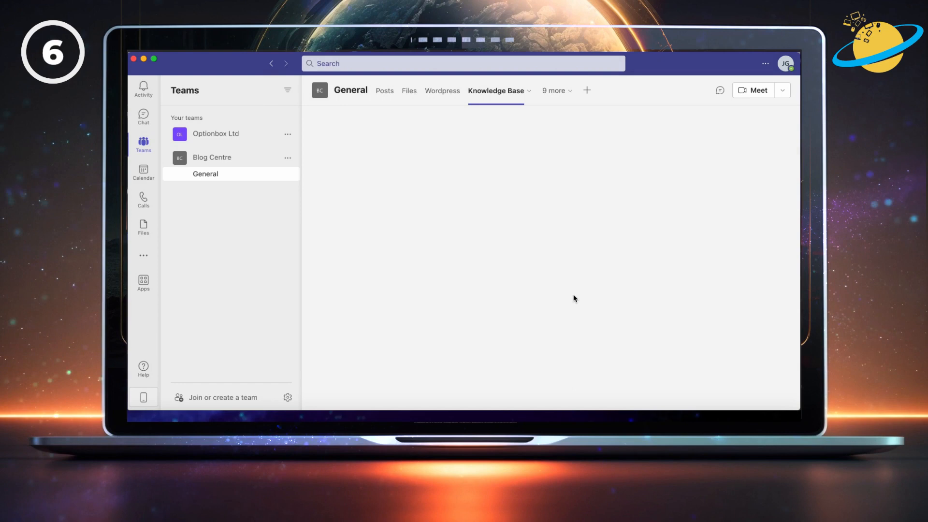
# - View the Knowledge Base tab and scroll down to the sorted three-question Questions table
pyautogui.click(496, 91)
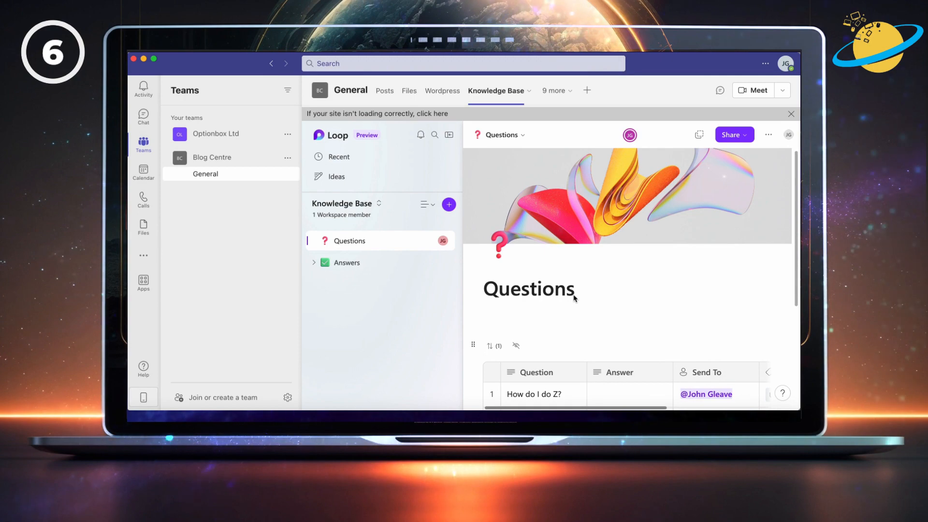
pyautogui.scroll(-3)
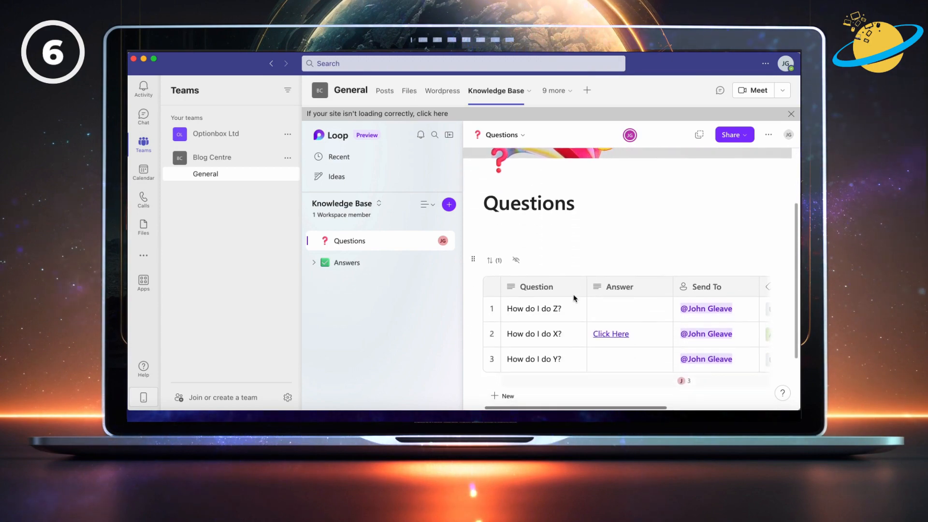